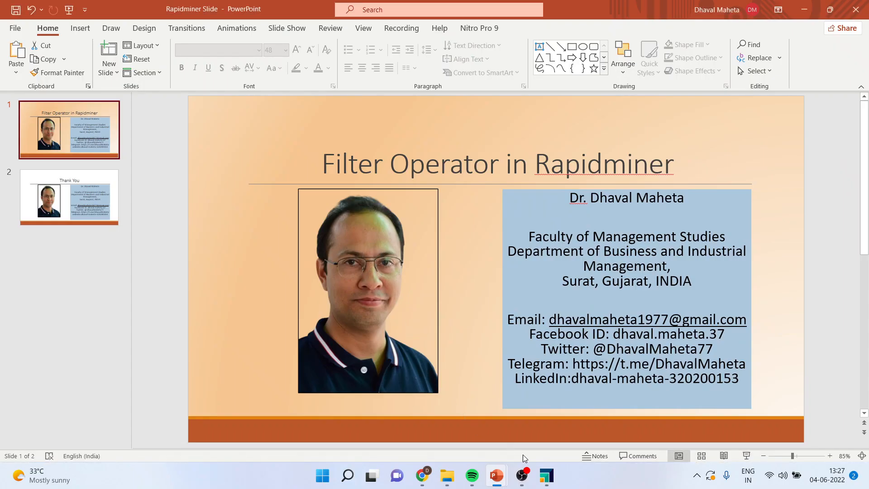
# - Switch from the PowerPoint title slide to the empty RapidMiner Studio process
pyautogui.click(546, 474)
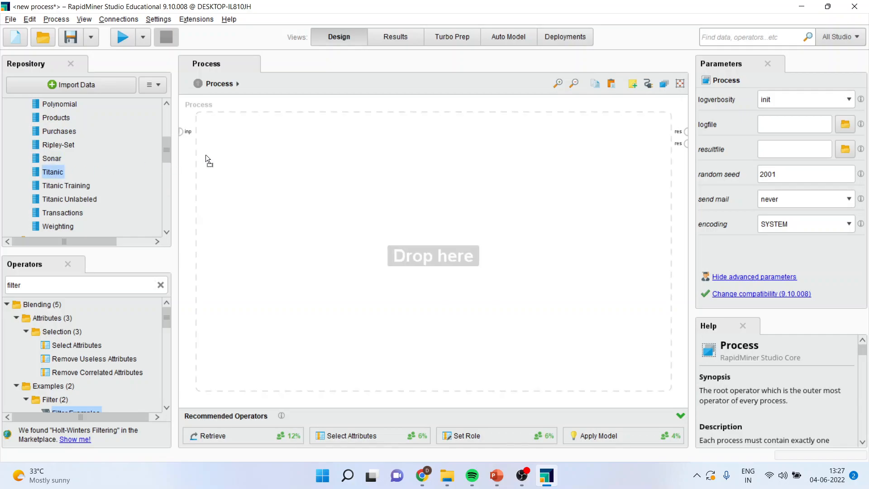
# - Add the Titanic dataset, run it to see 1,309 examples, and return to Design
pyautogui.moveTo(52, 172); pyautogui.dragTo(268, 137)
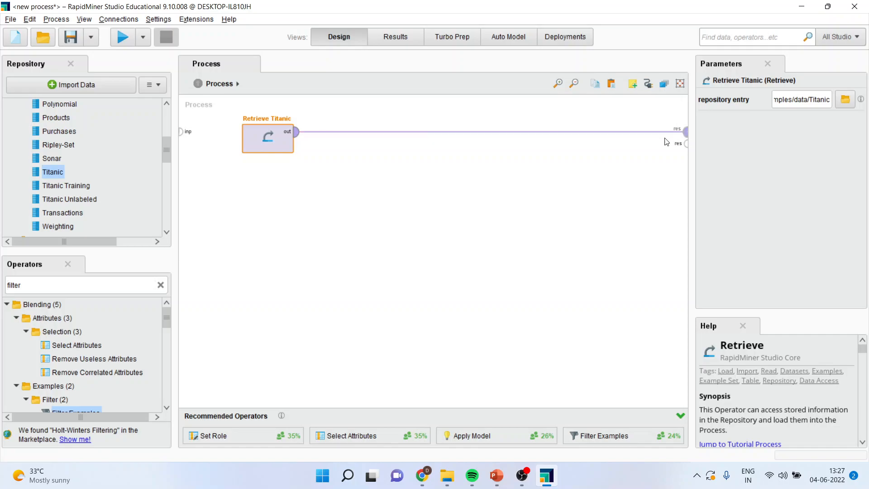
pyautogui.click(123, 36)
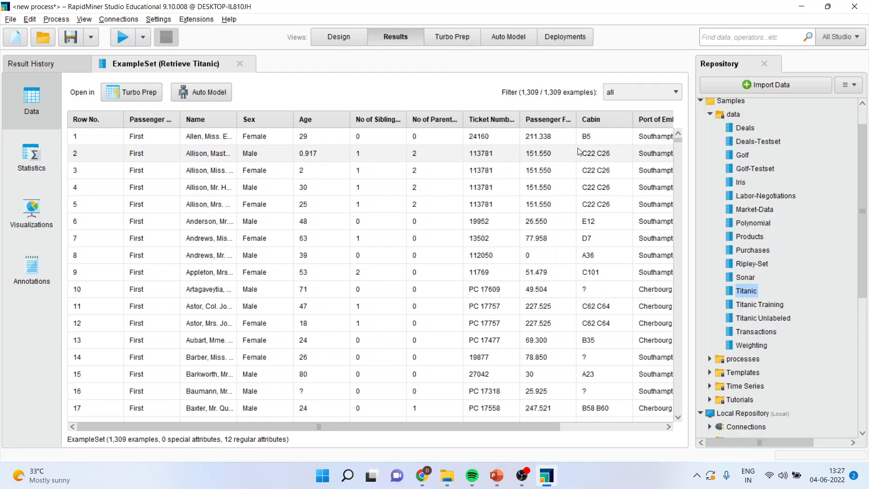
pyautogui.moveTo(386, 76)
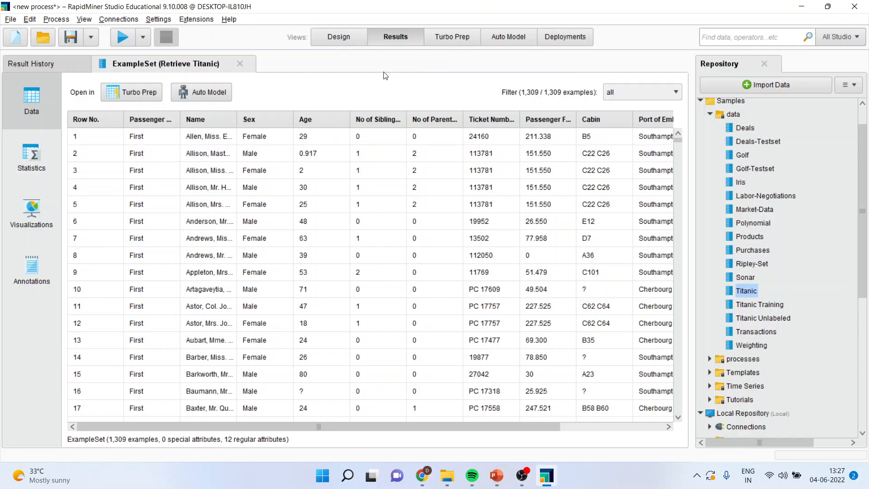
pyautogui.click(338, 37)
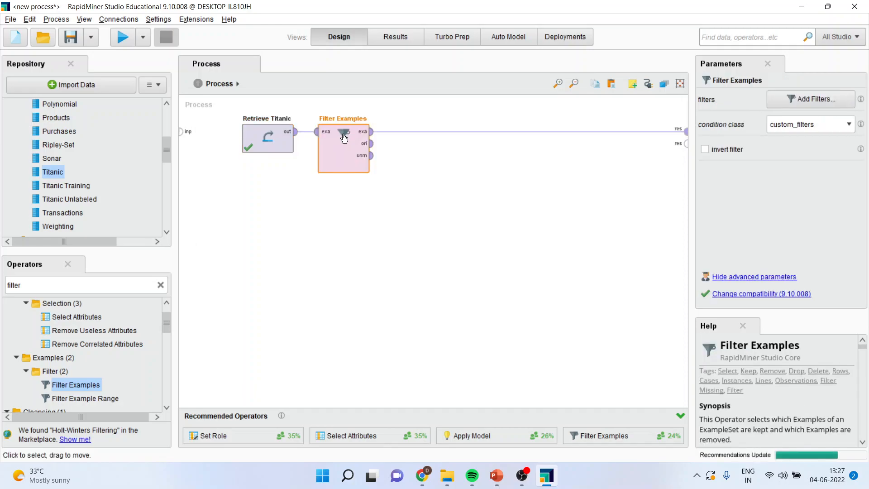
# - Add a Filter Examples condition that Sex equals Male
pyautogui.click(811, 99)
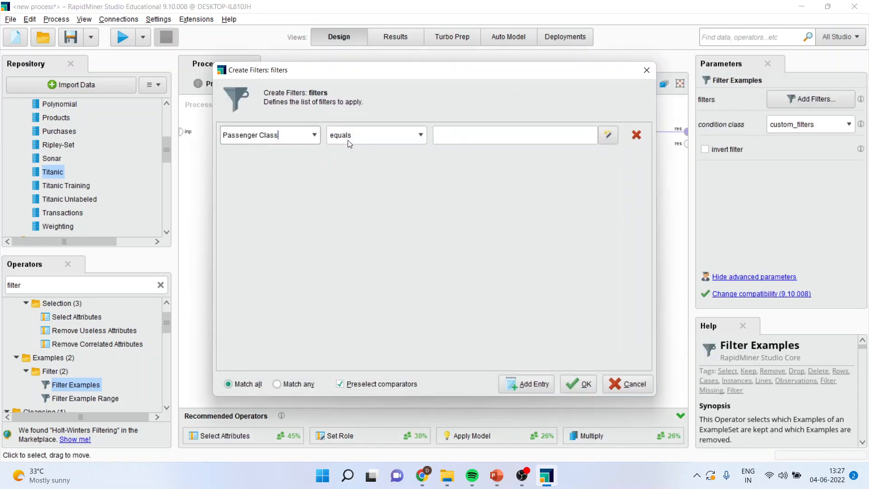
pyautogui.click(313, 135)
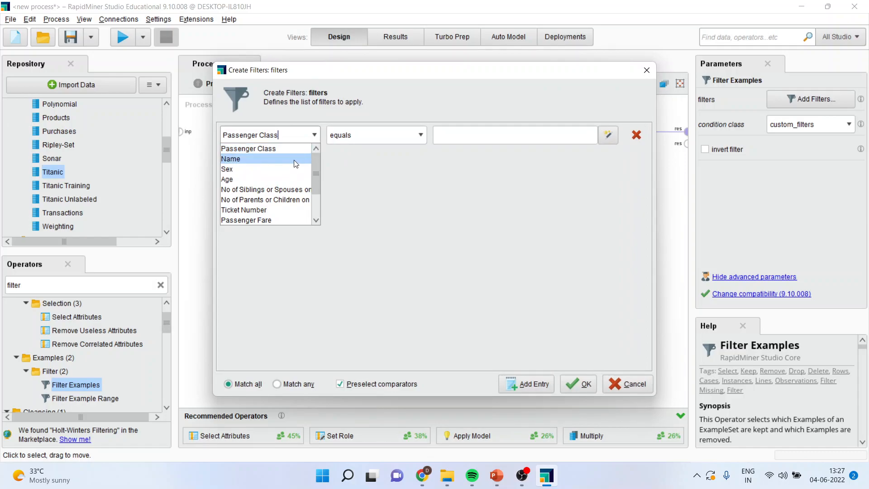
pyautogui.click(227, 169)
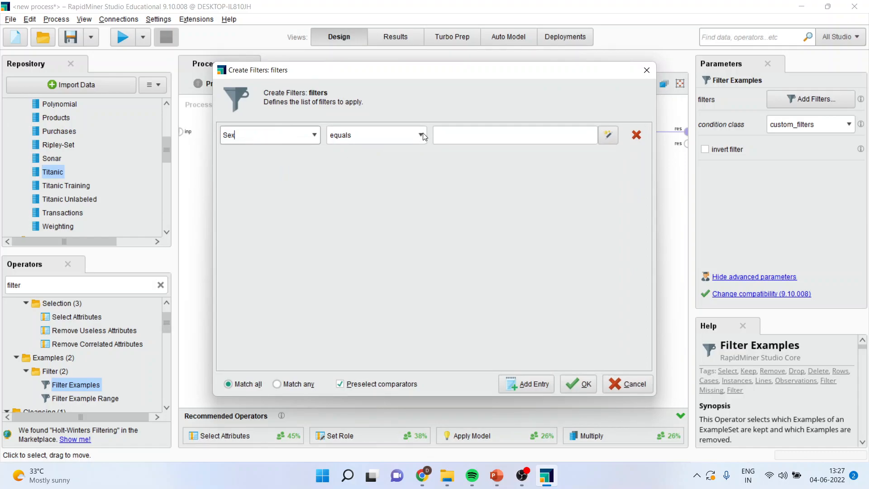
pyautogui.moveTo(607, 135)
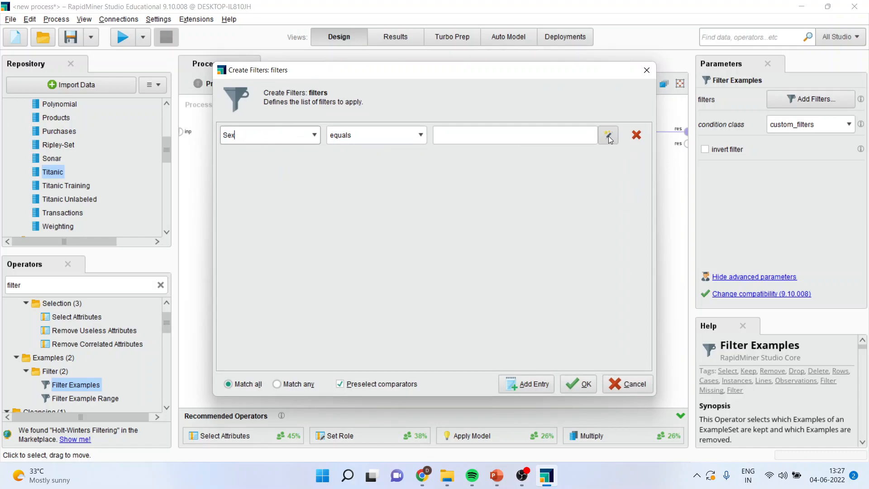
pyautogui.click(607, 135)
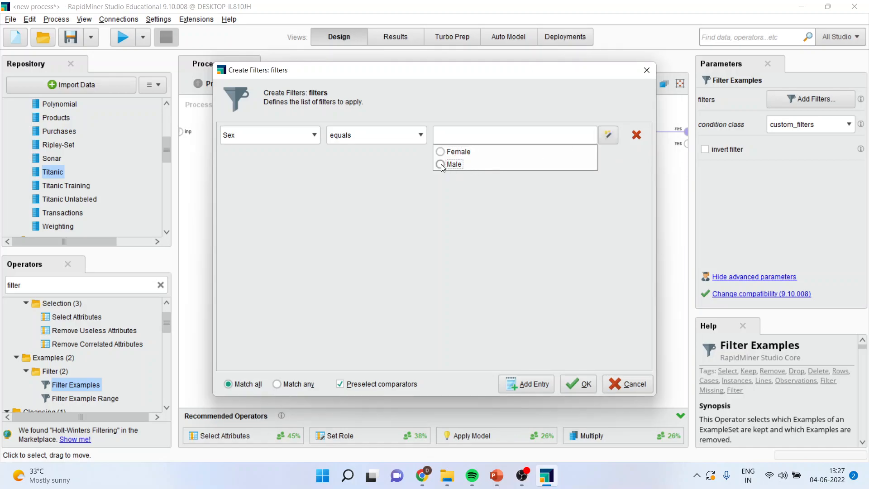
pyautogui.click(454, 164)
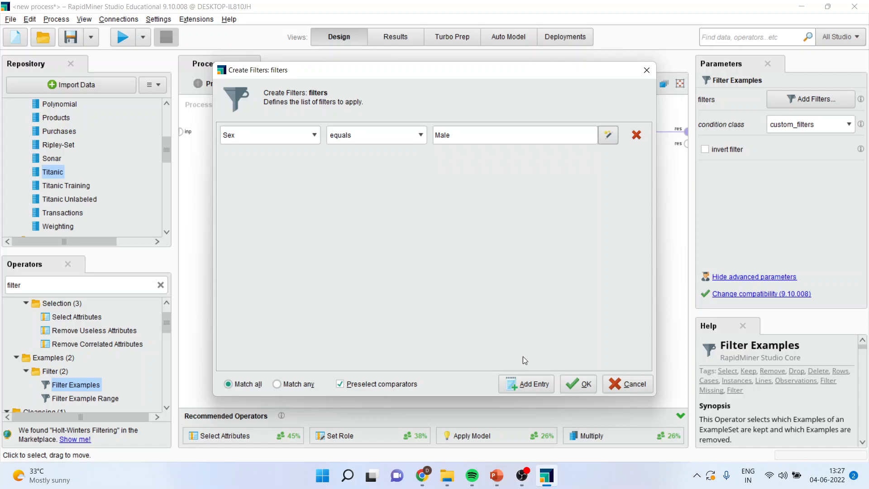
# - Add Passenger Class equals First, delete the extra empty row, and confirm
pyautogui.click(531, 383)
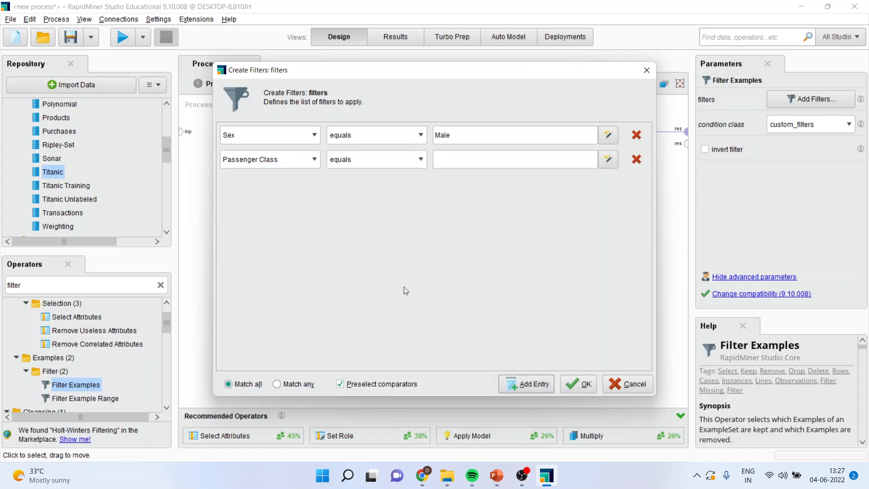
pyautogui.moveTo(316, 160)
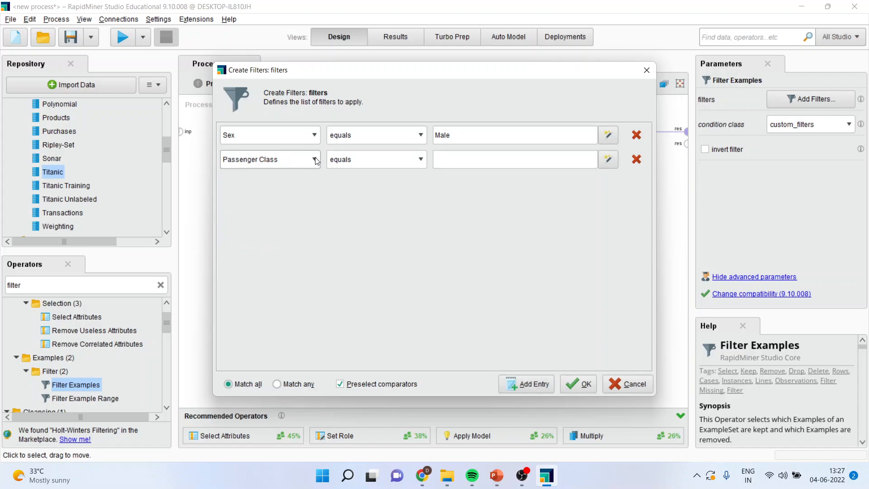
pyautogui.click(608, 159)
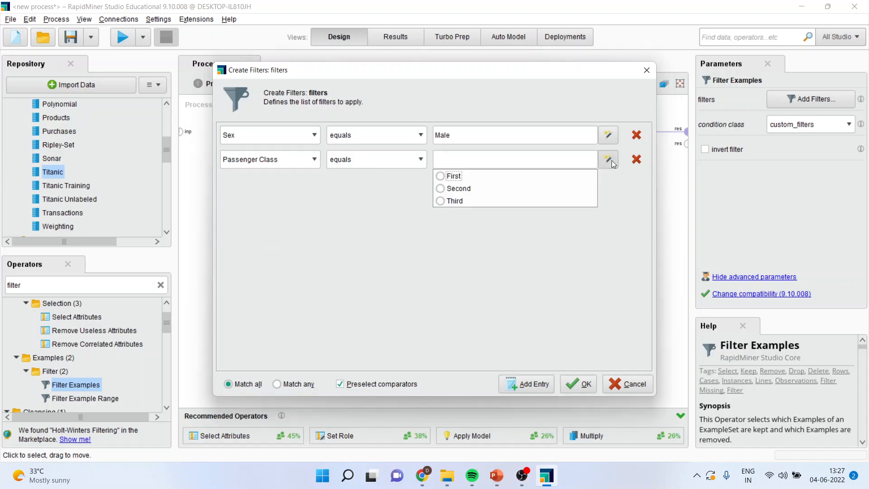
pyautogui.moveTo(441, 181)
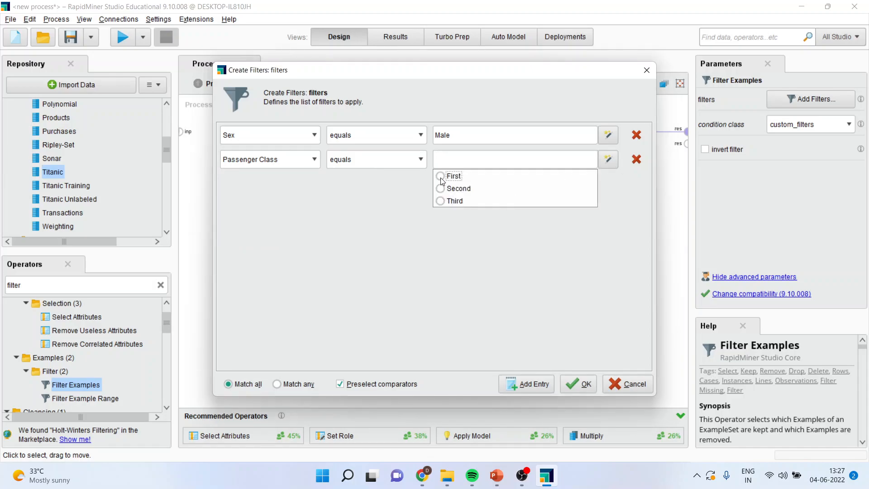
pyautogui.click(454, 175)
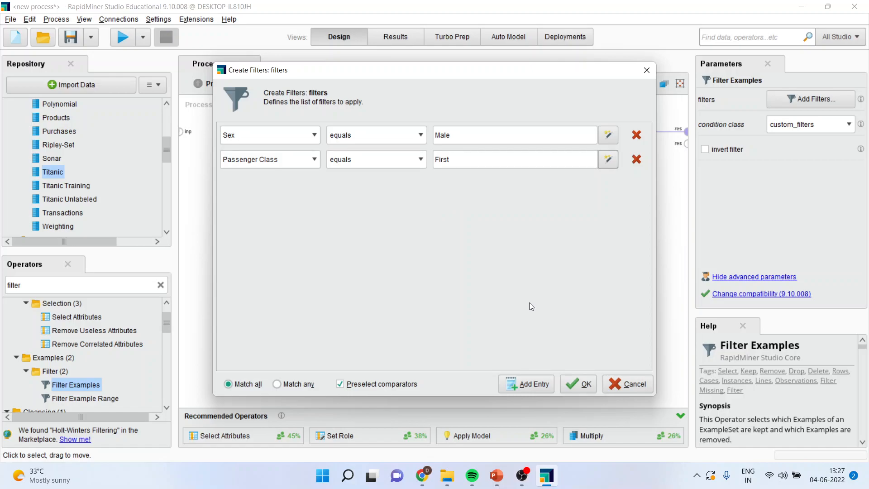
pyautogui.click(530, 383)
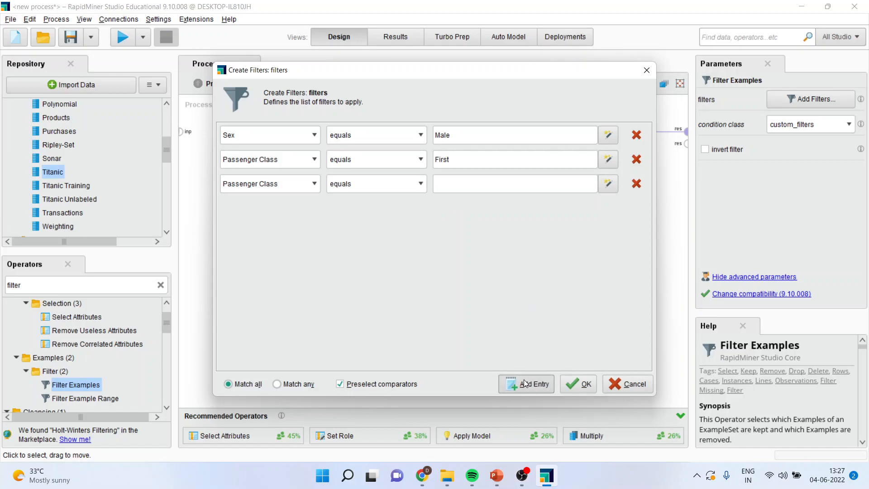
pyautogui.click(312, 184)
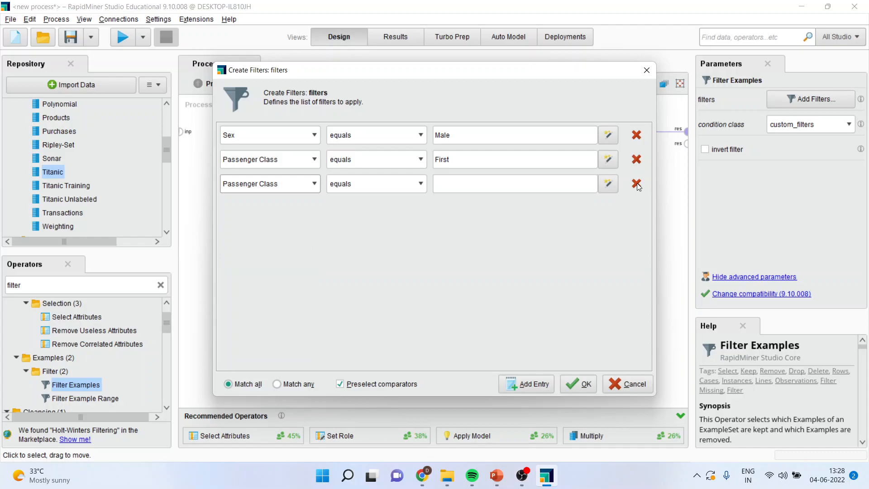
pyautogui.moveTo(636, 184)
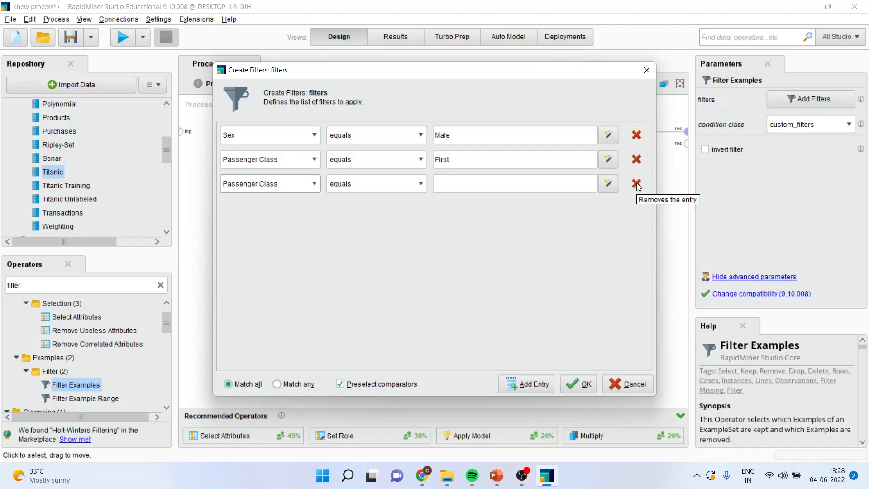
pyautogui.click(635, 184)
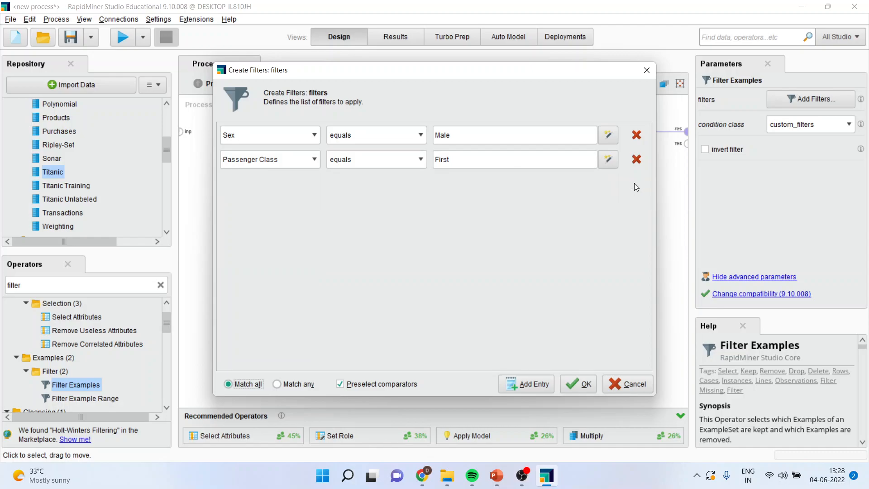
pyautogui.click(578, 383)
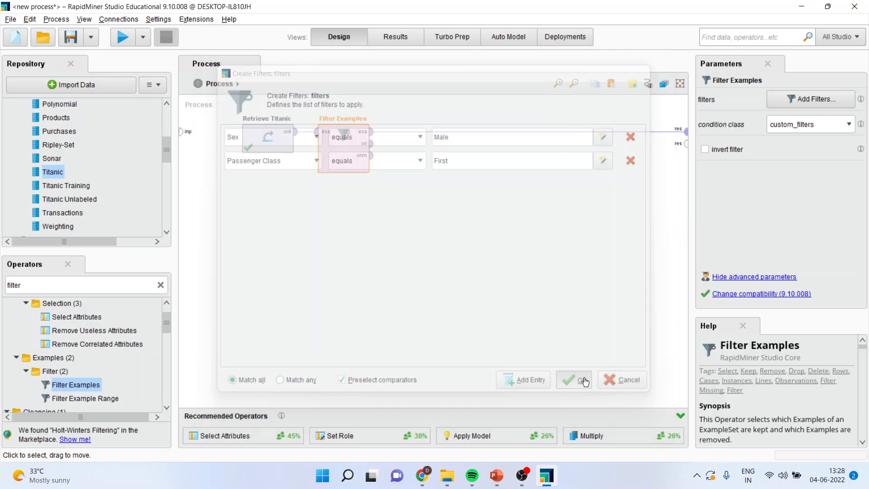
# - Run the filtered process, review the 179 male first-class examples, and return to Design
pyautogui.click(574, 380)
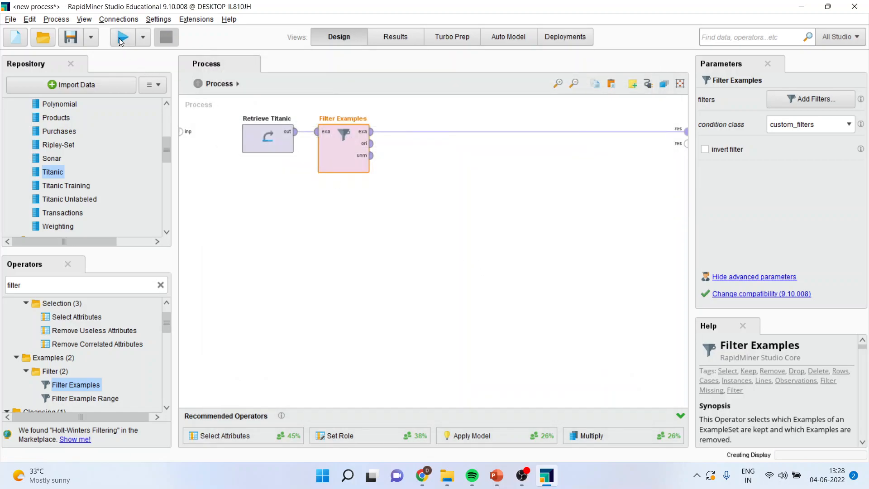
pyautogui.click(122, 36)
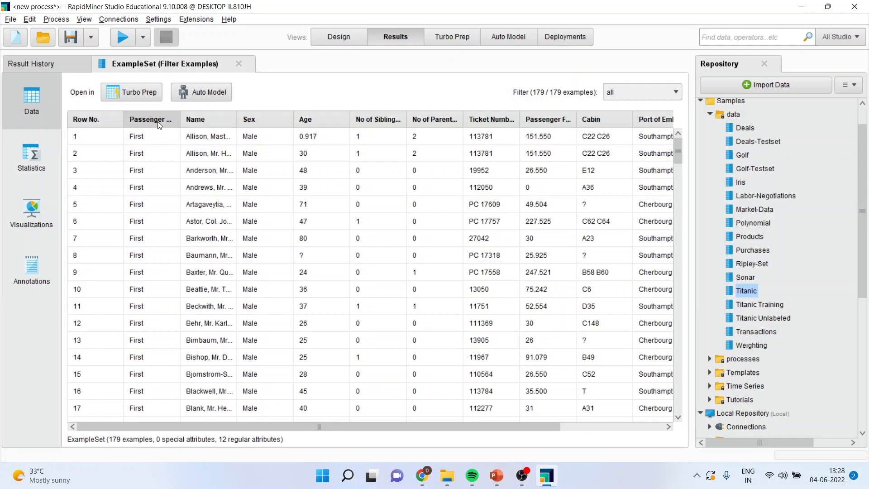
pyautogui.moveTo(262, 119)
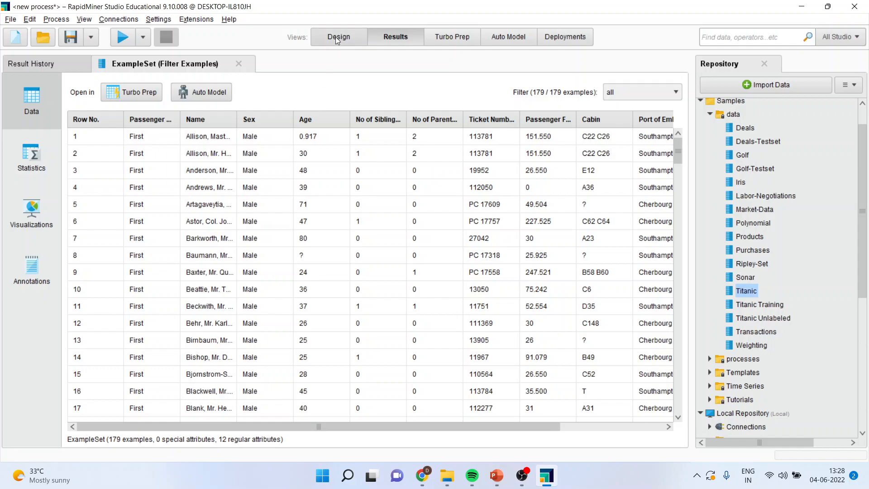
pyautogui.click(339, 37)
pyautogui.write('a')
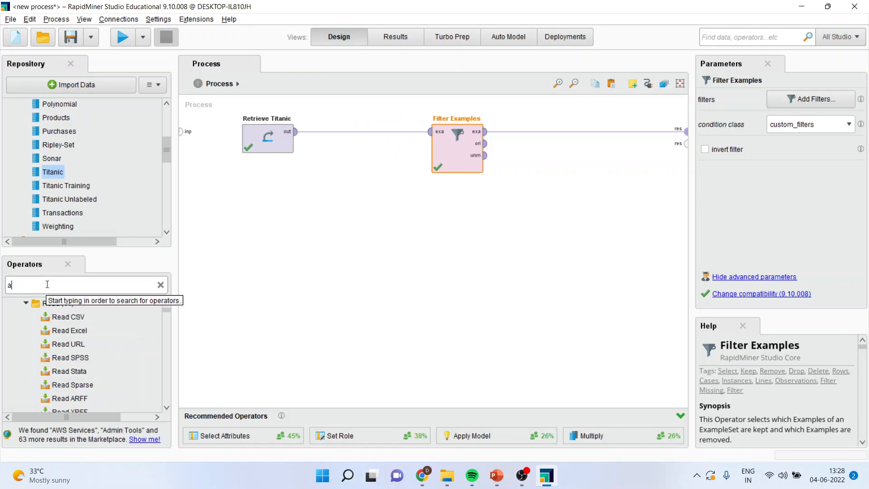
# - Add an Aggregate operator and set its aggregation list to average of Age
pyautogui.write('ggregate')
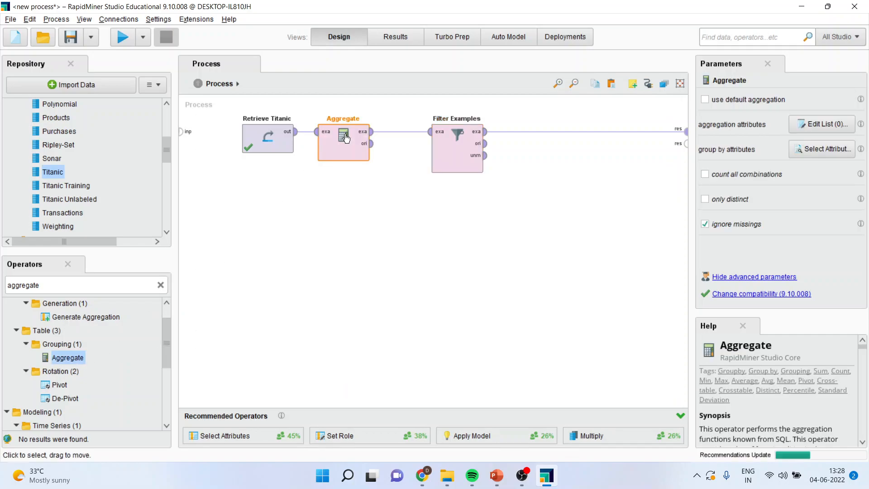
pyautogui.click(826, 124)
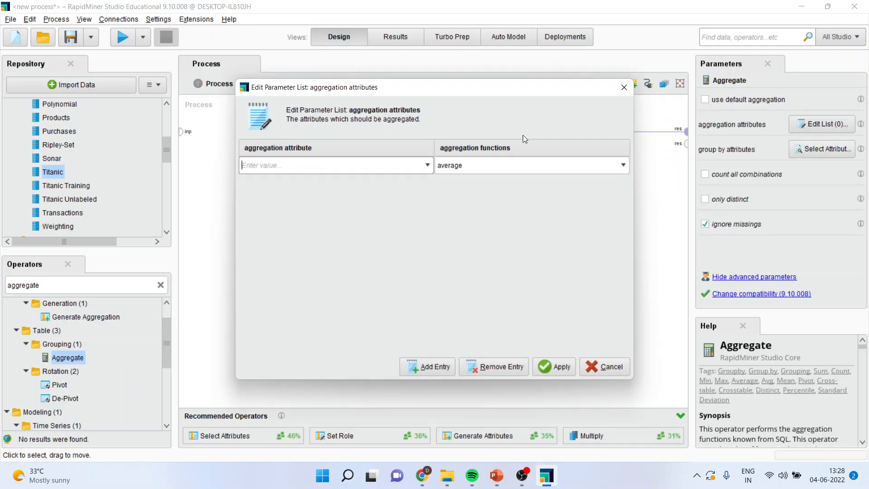
pyautogui.click(426, 166)
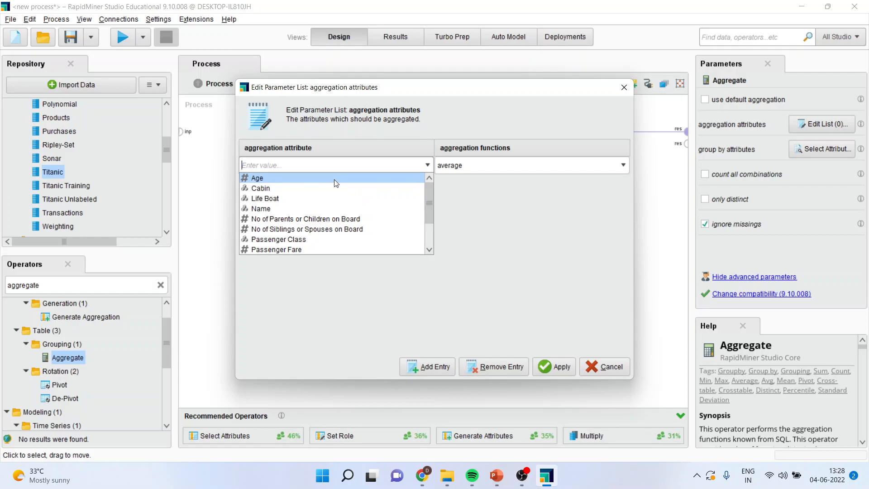
pyautogui.click(257, 178)
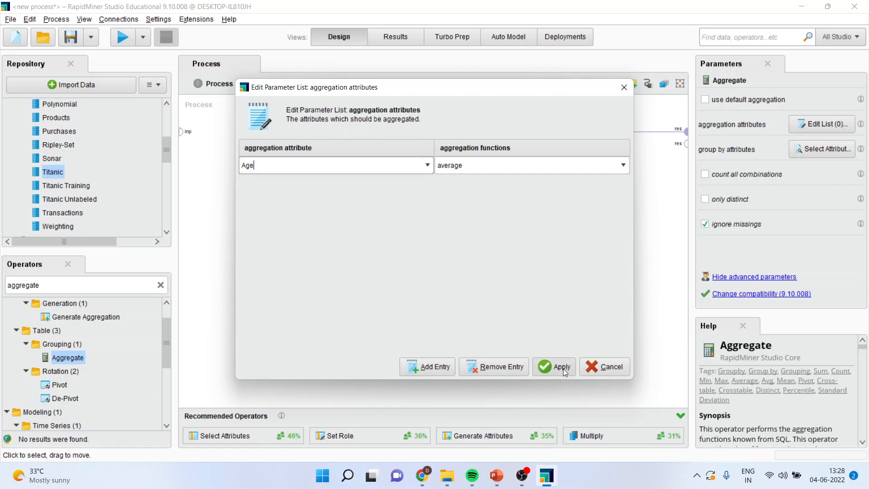
pyautogui.click(554, 366)
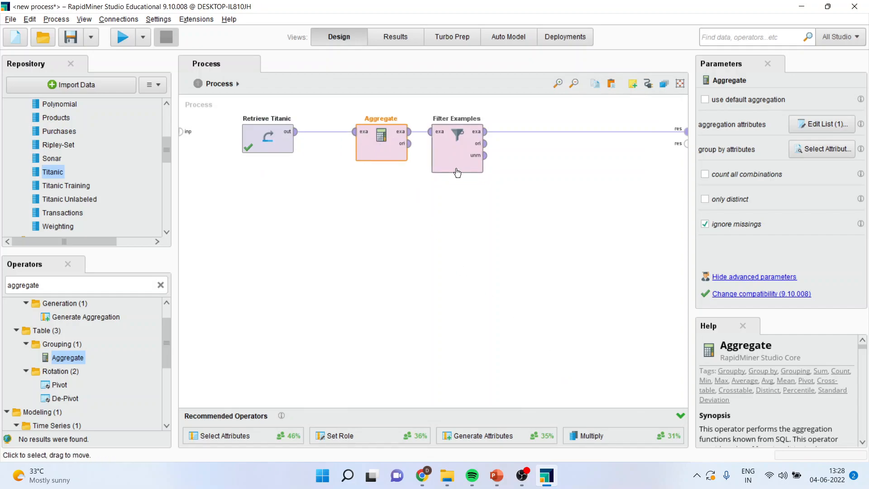
pyautogui.moveTo(464, 151)
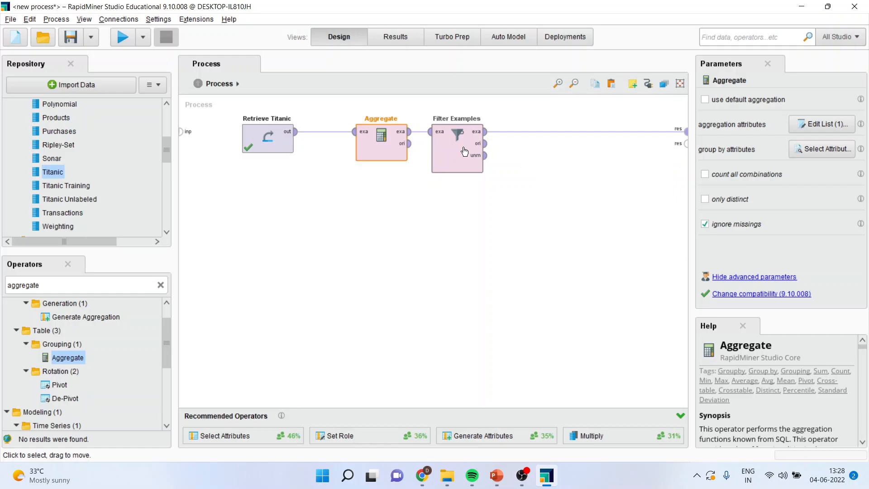
# - Run the process, dismiss the missing Sex attribute error, and select Filter Examples
pyautogui.click(121, 37)
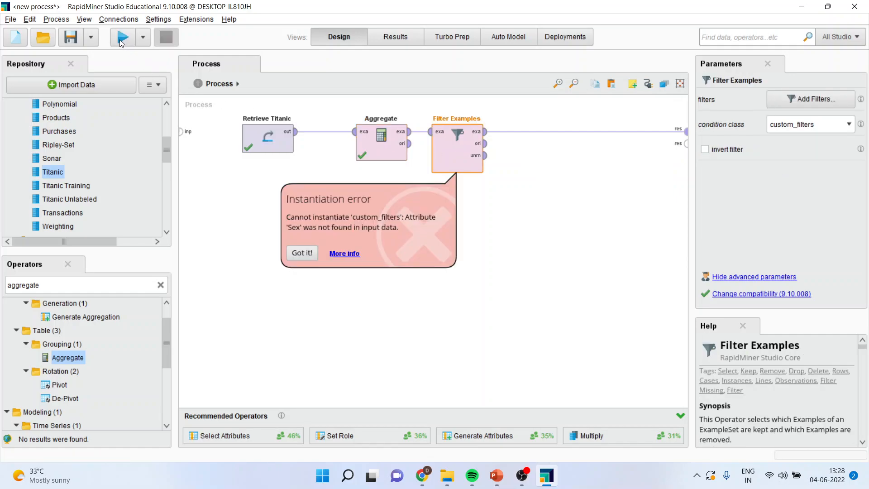
pyautogui.moveTo(446, 199)
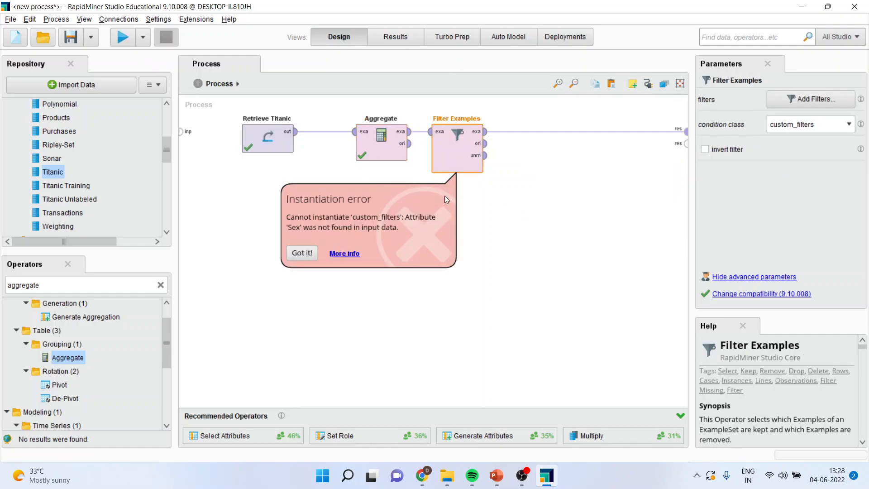
pyautogui.moveTo(571, 285)
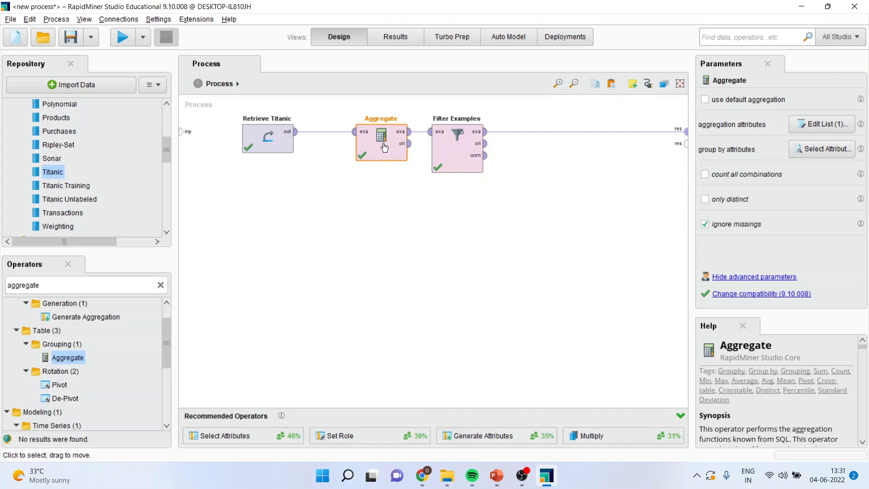
pyautogui.click(456, 145)
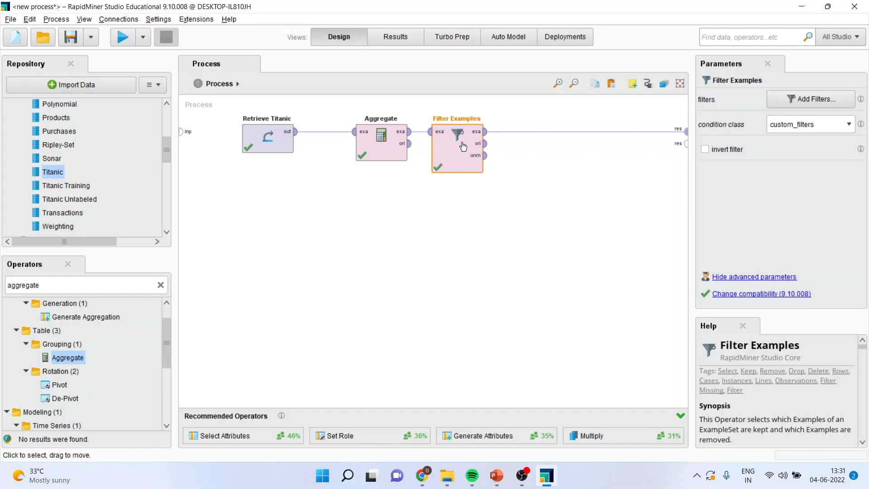
pyautogui.moveTo(385, 159)
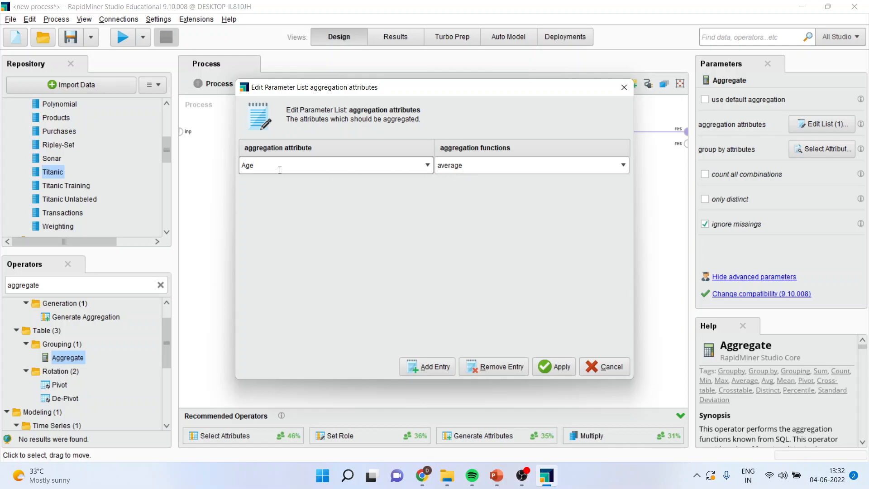
pyautogui.click(427, 166)
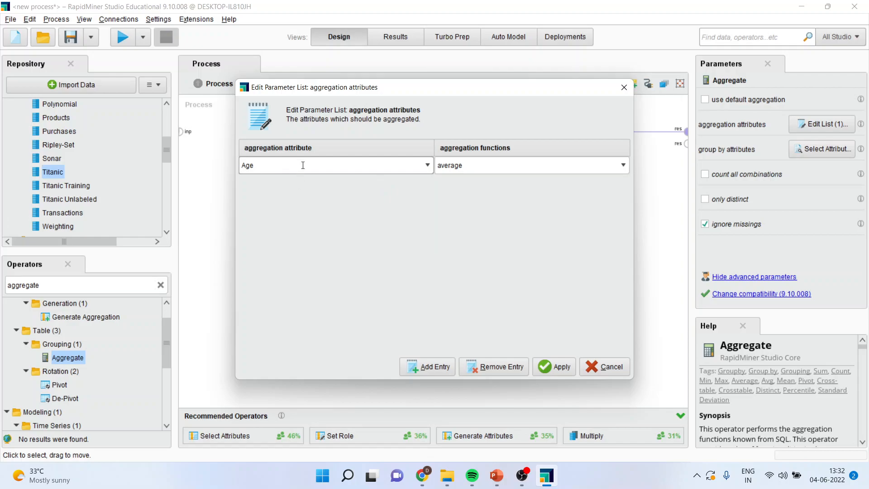
pyautogui.moveTo(470, 195)
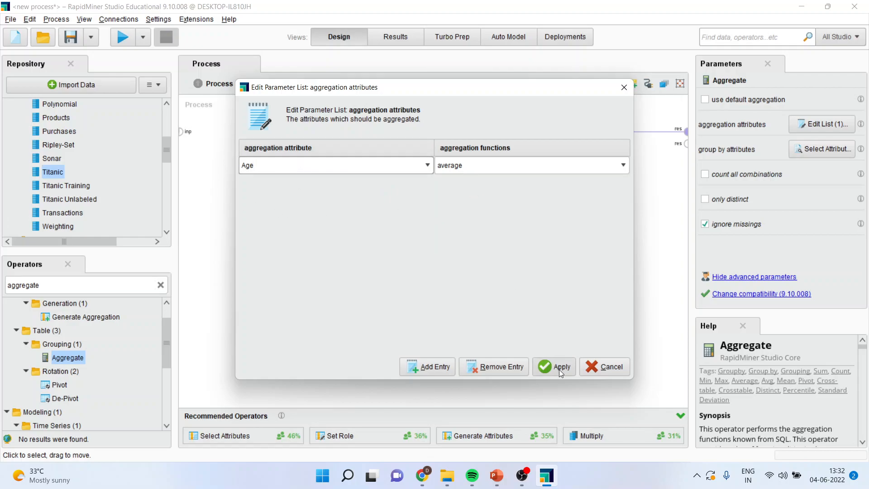
pyautogui.click(554, 366)
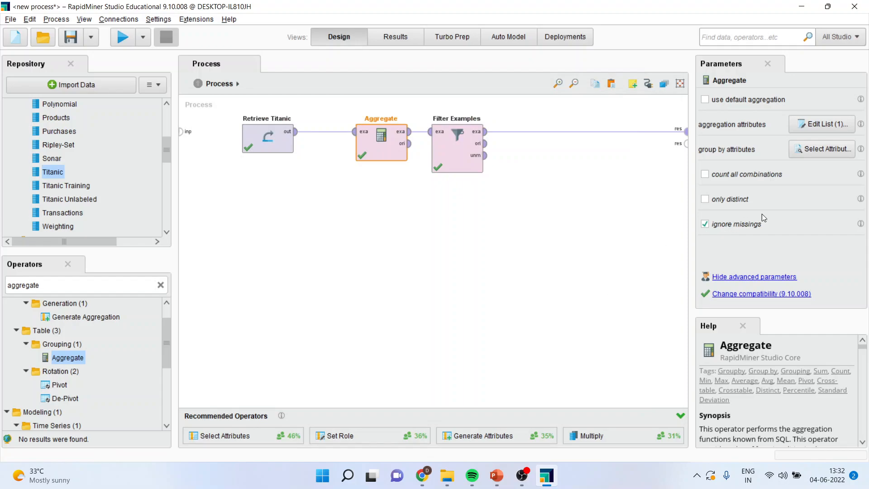
pyautogui.moveTo(824, 148)
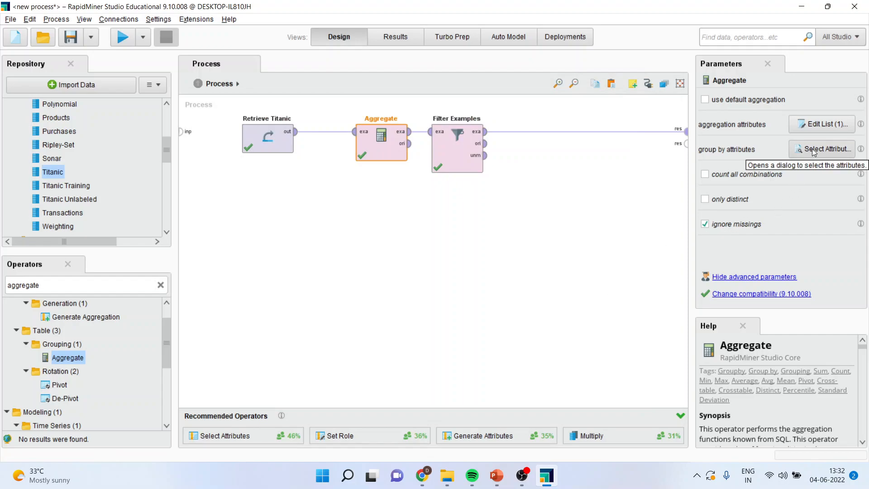
pyautogui.moveTo(451, 148)
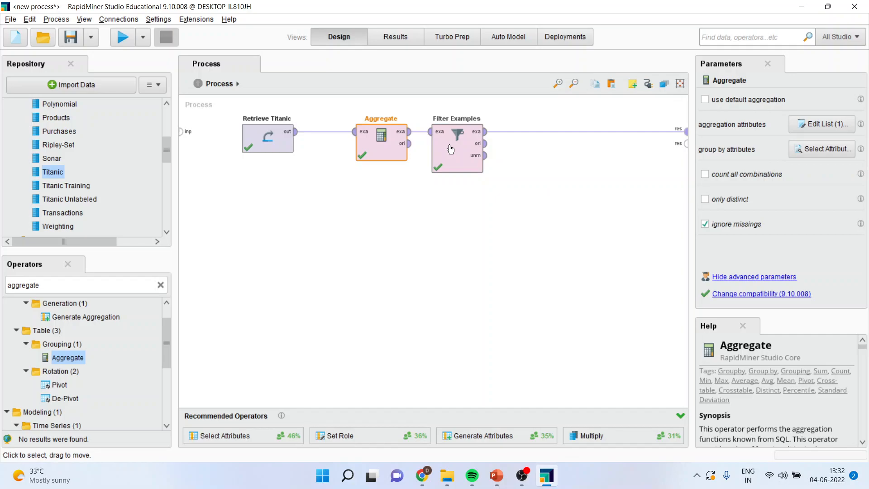
# - Confirm Filter Examples' conditions unchanged, then open Aggregate's group-by attributes dialog
pyautogui.click(457, 149)
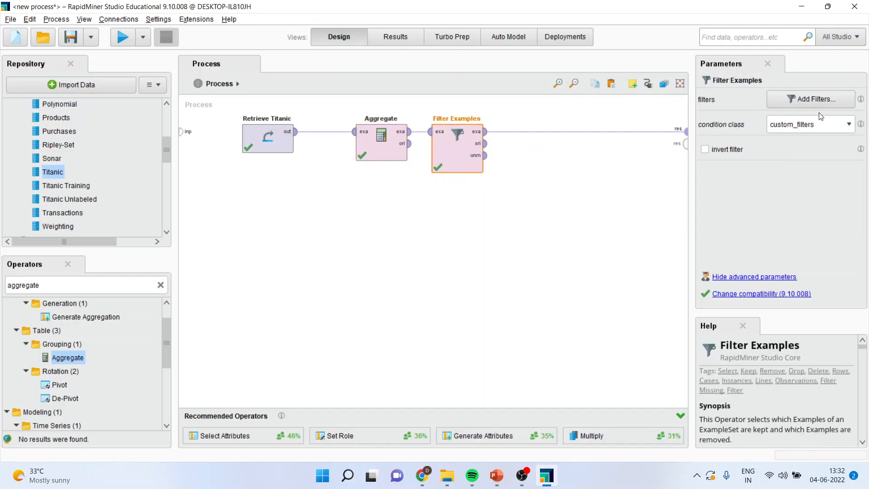
pyautogui.click(811, 99)
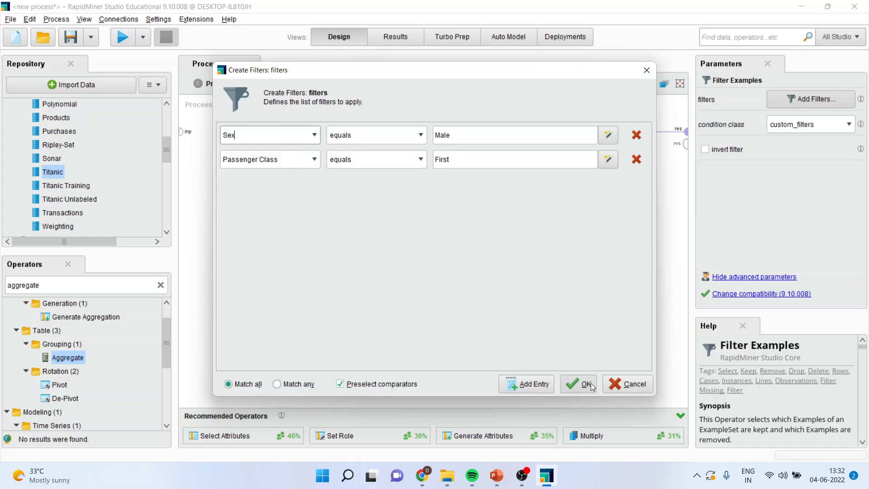
pyautogui.click(585, 383)
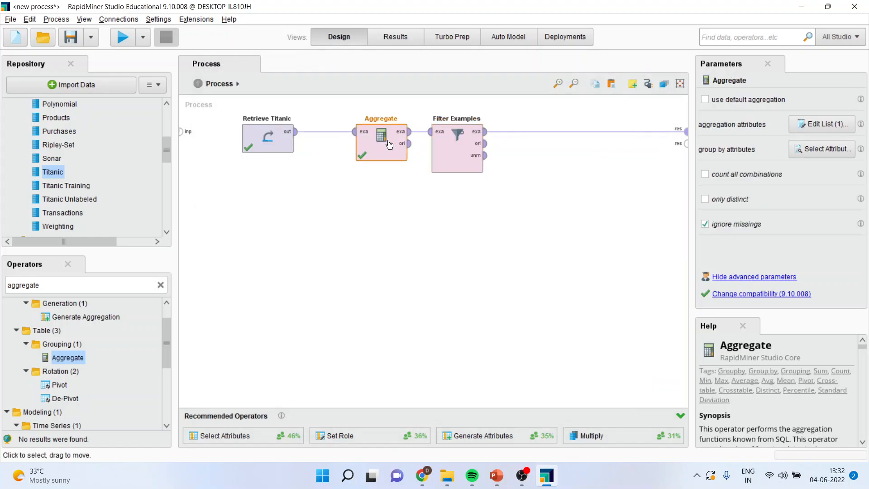
pyautogui.moveTo(349, 144)
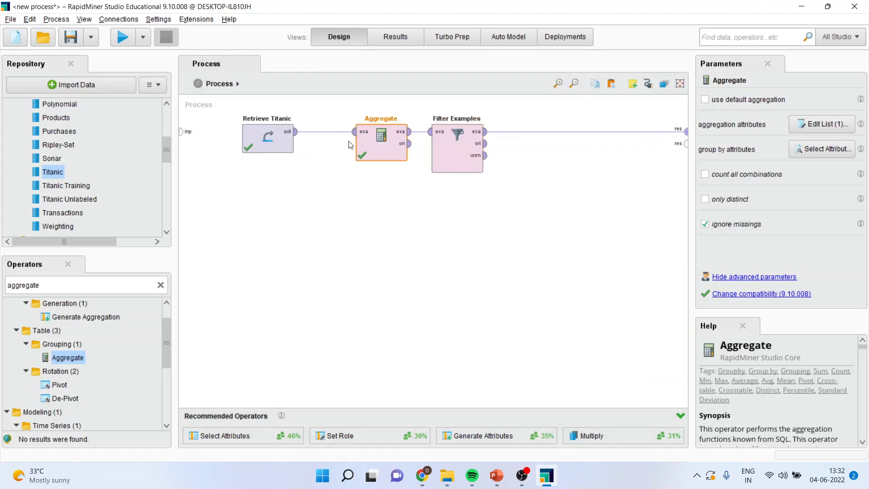
pyautogui.moveTo(400, 150)
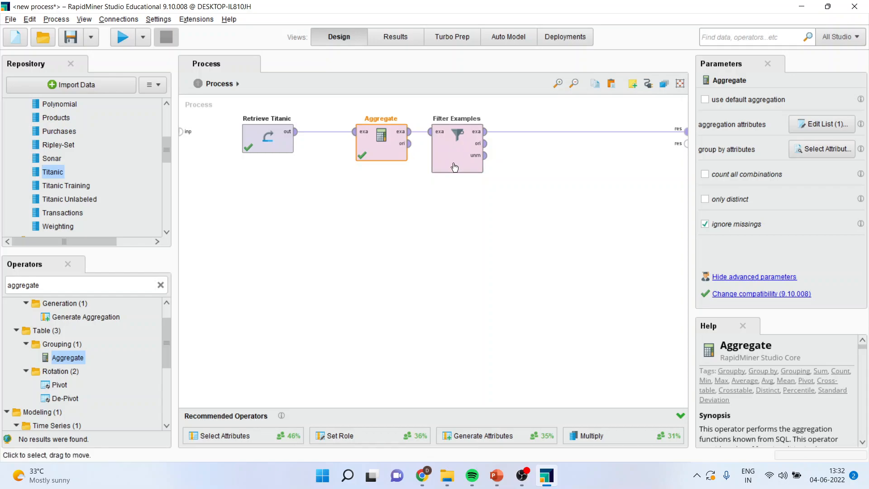
pyautogui.moveTo(456, 152)
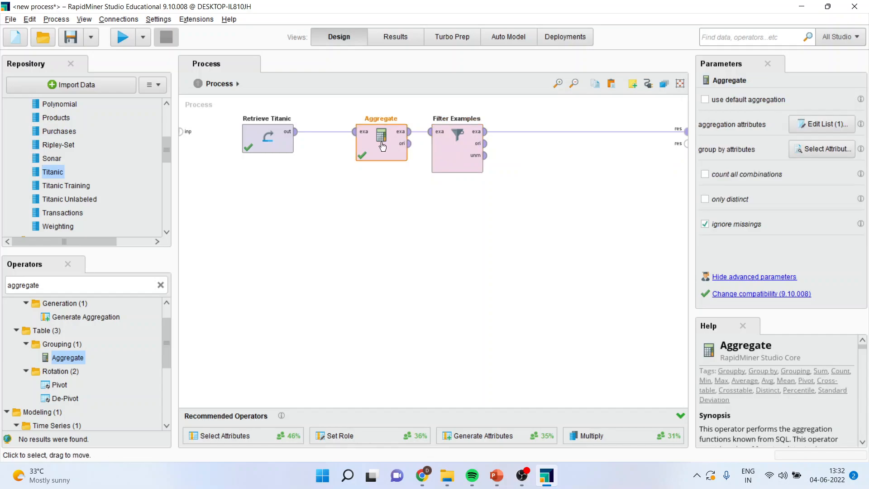
pyautogui.click(824, 149)
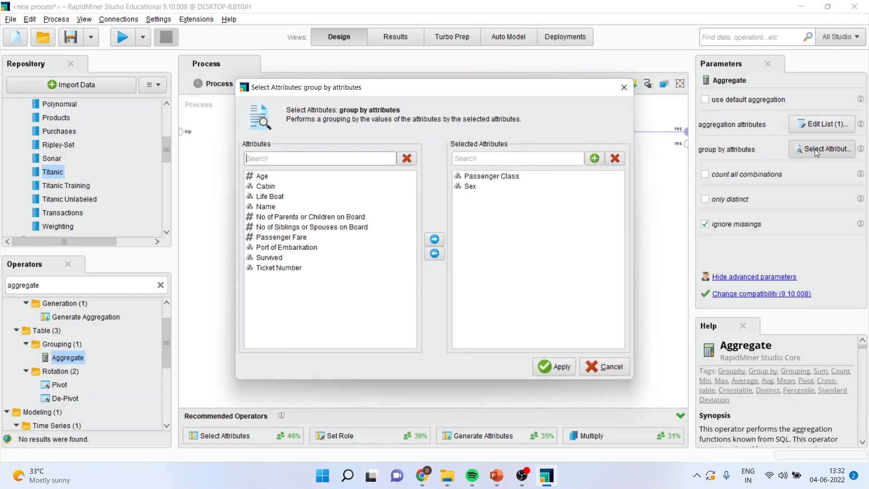
# - Re-add Sex and Passenger Class as Aggregate's group-by attributes and apply
pyautogui.click(490, 176)
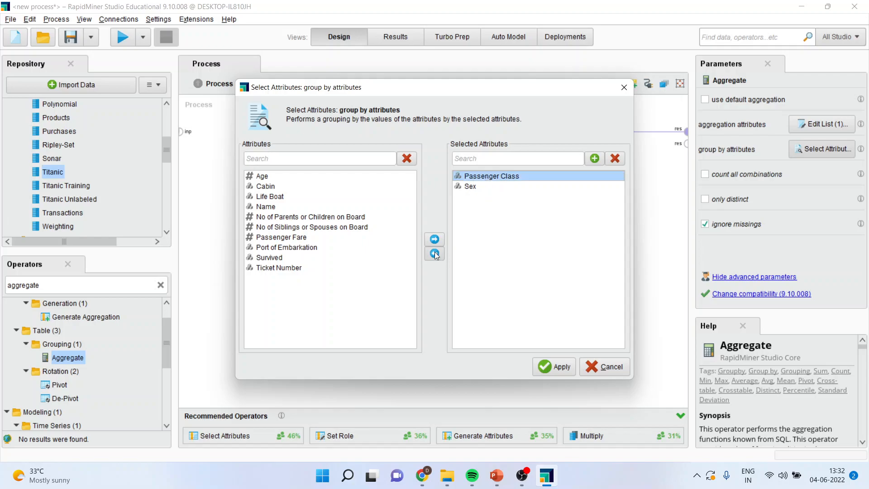
pyautogui.click(434, 254)
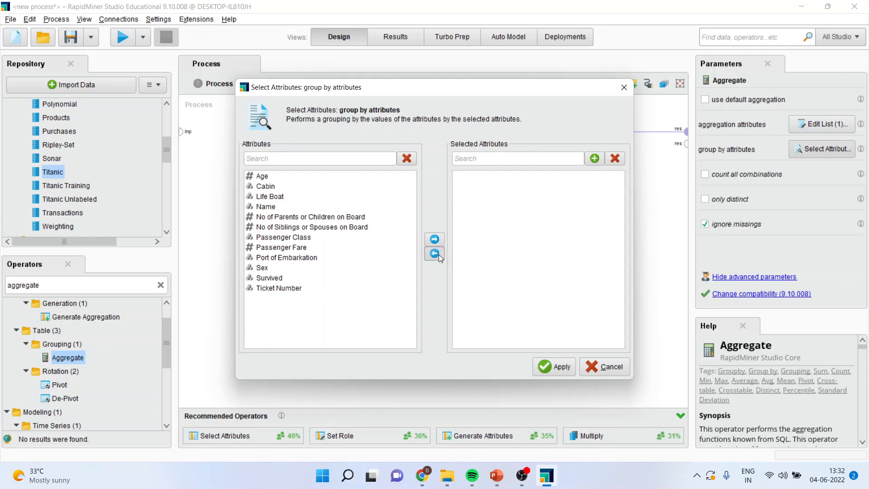
pyautogui.click(262, 268)
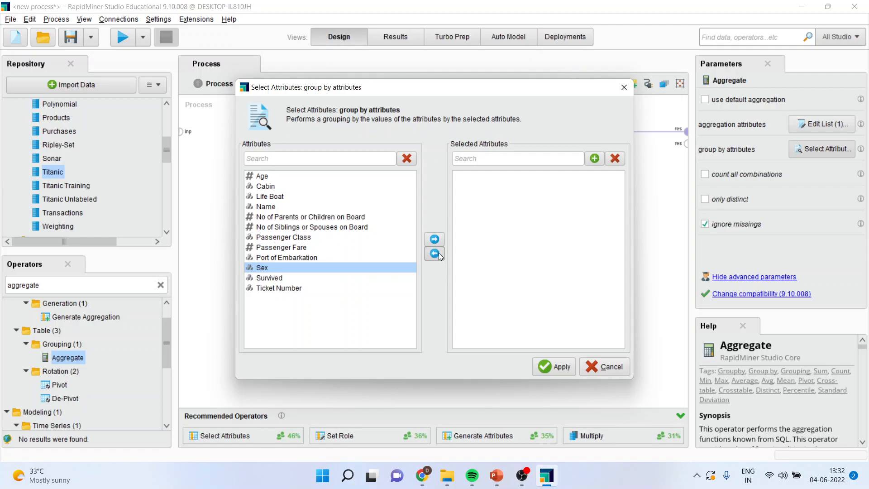
pyautogui.click(434, 239)
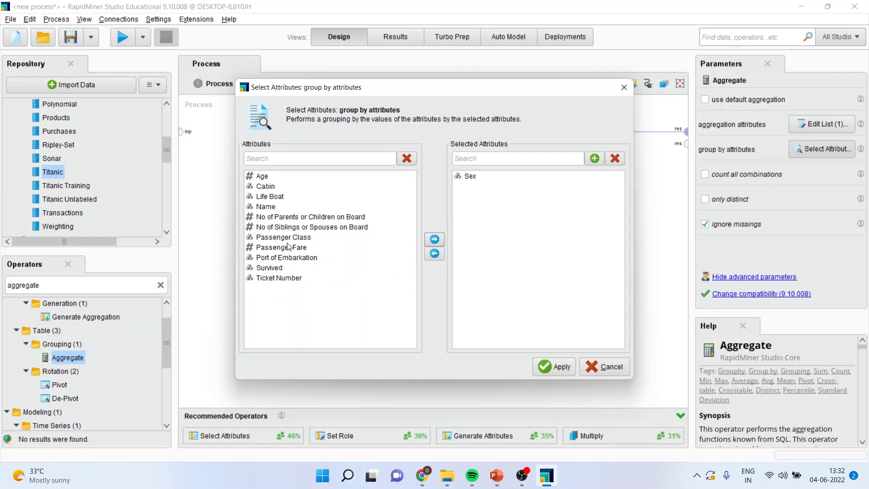
pyautogui.click(282, 237)
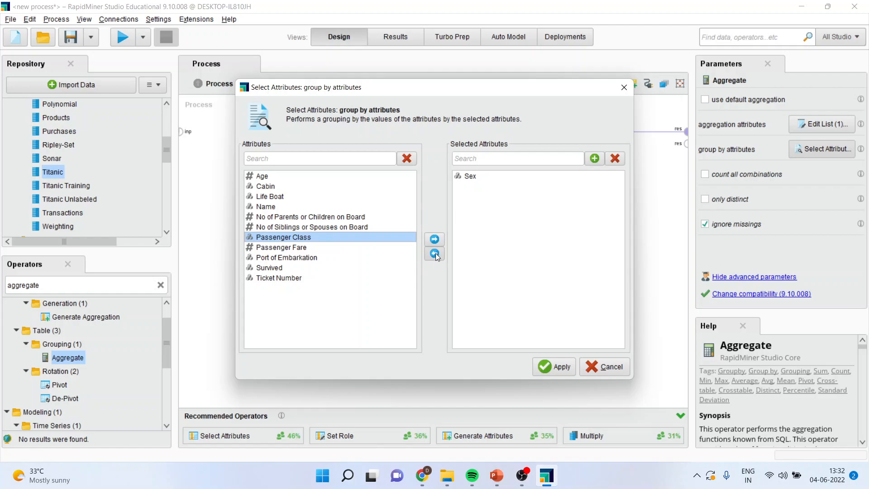
pyautogui.click(435, 238)
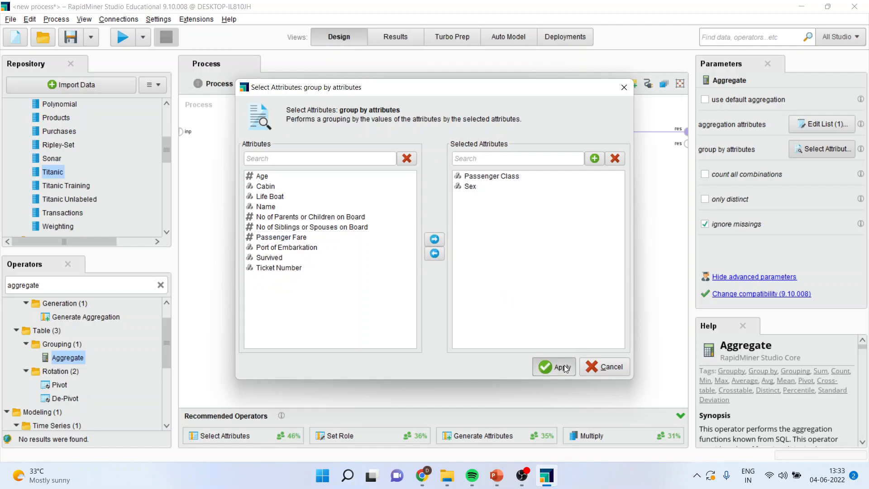
pyautogui.click(554, 367)
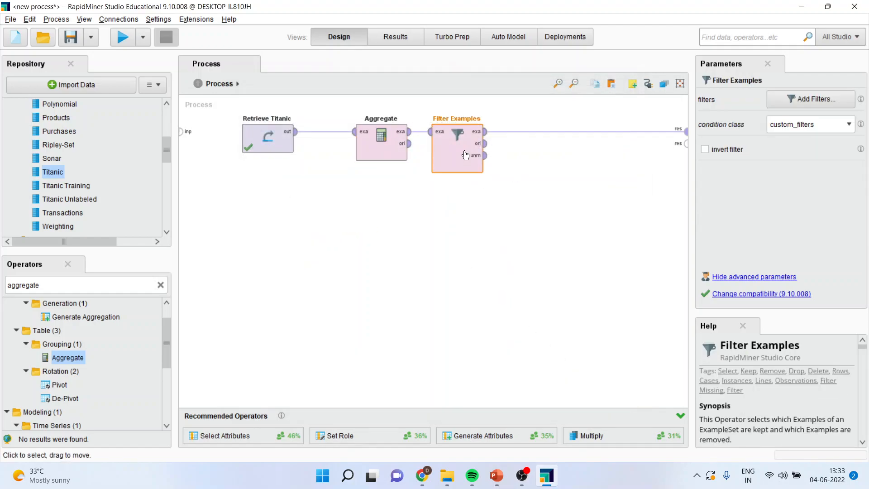
pyautogui.moveTo(811, 99)
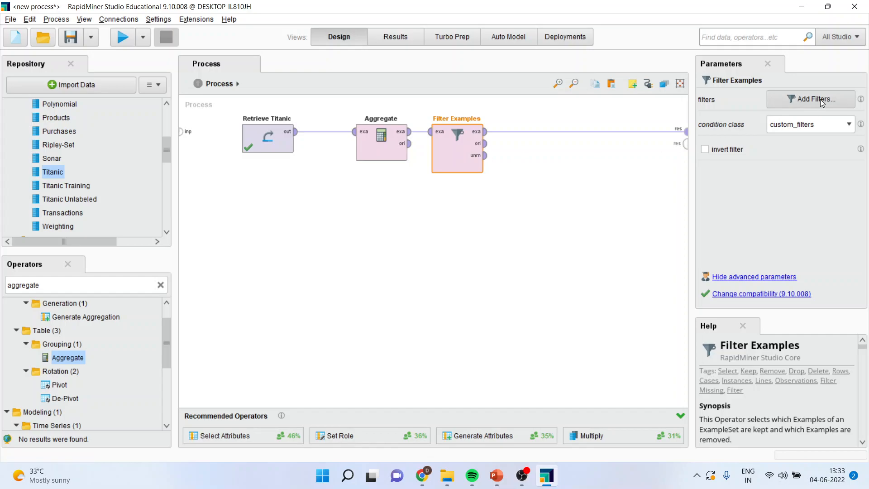
# - Reopen and confirm the filter conditions Sex equals Male and Passenger Class equals First
pyautogui.click(813, 99)
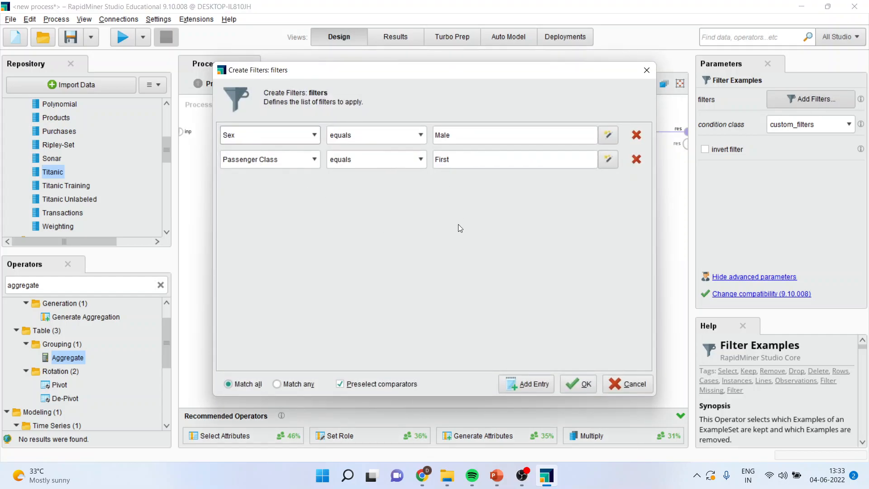
pyautogui.moveTo(288, 186)
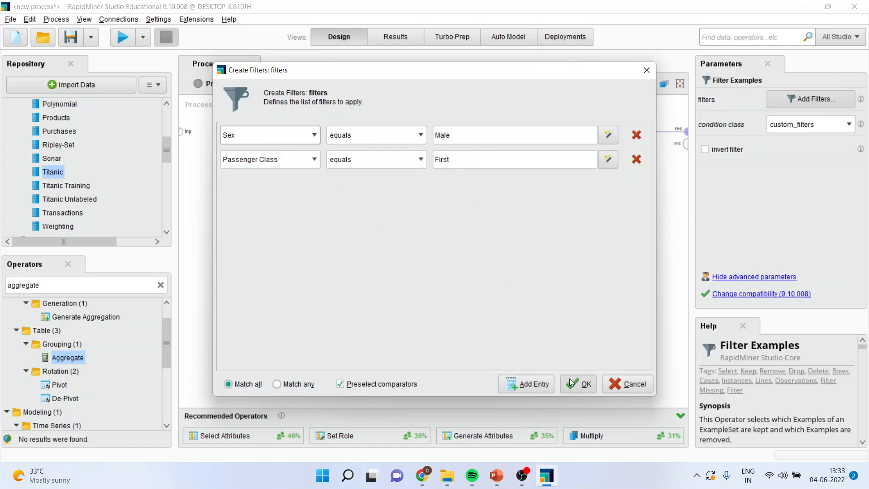
pyautogui.click(578, 383)
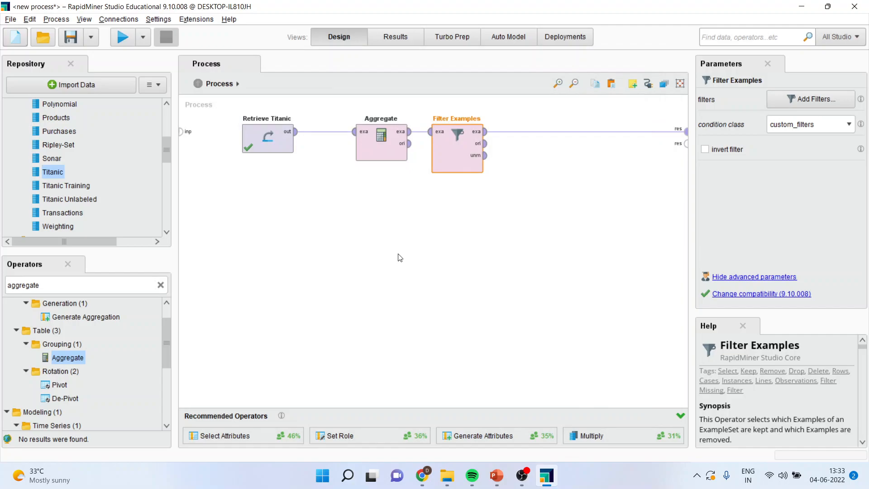
pyautogui.moveTo(427, 132)
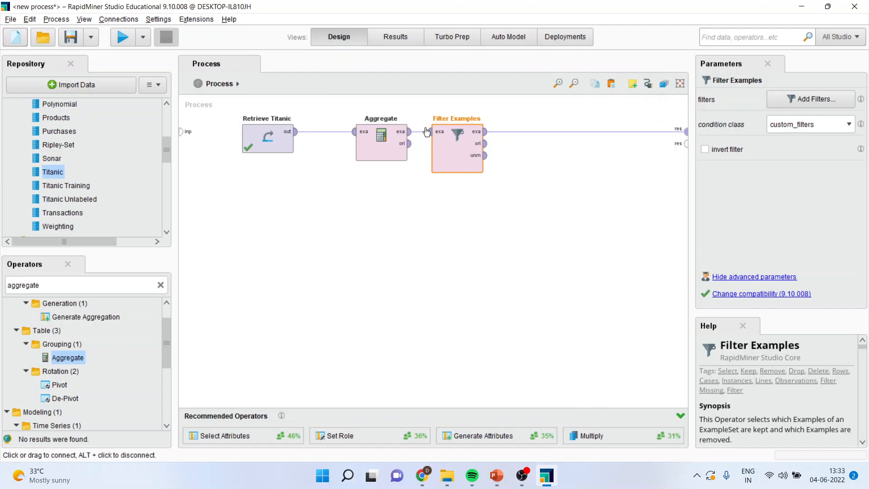
pyautogui.moveTo(472, 183)
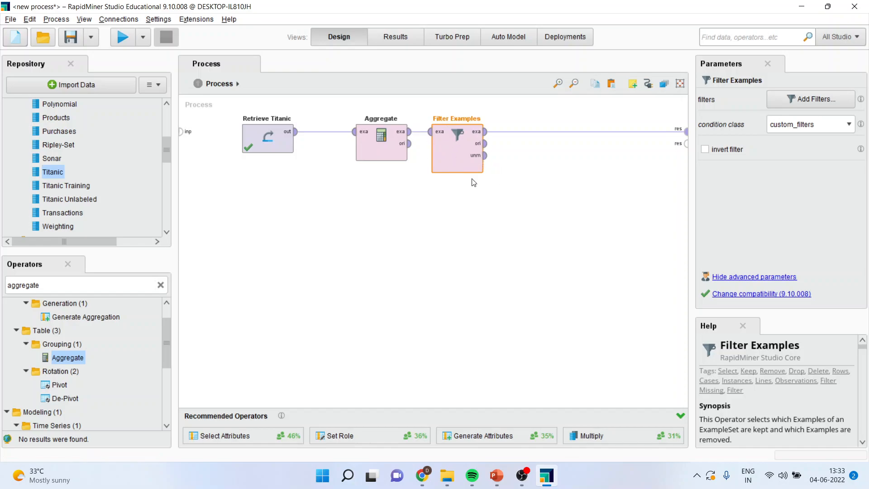
pyautogui.moveTo(493, 168)
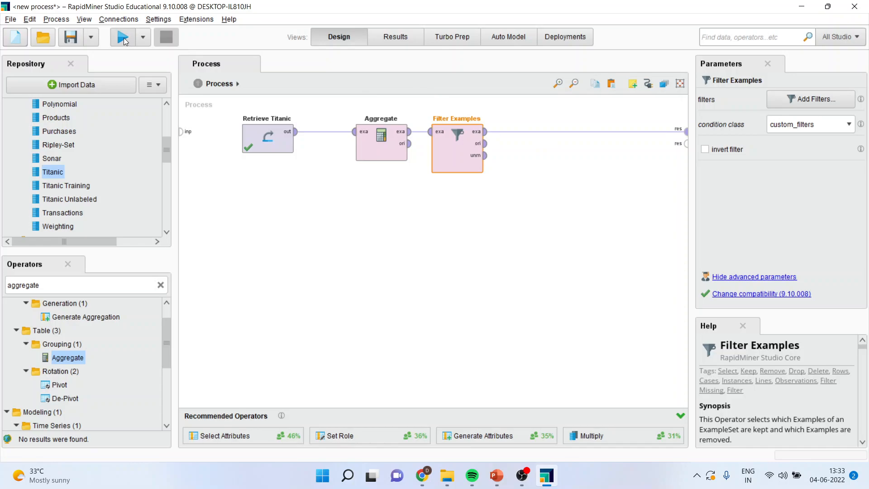
# - Run the process to get one row: First class Male, average Age 41.029
pyautogui.click(122, 36)
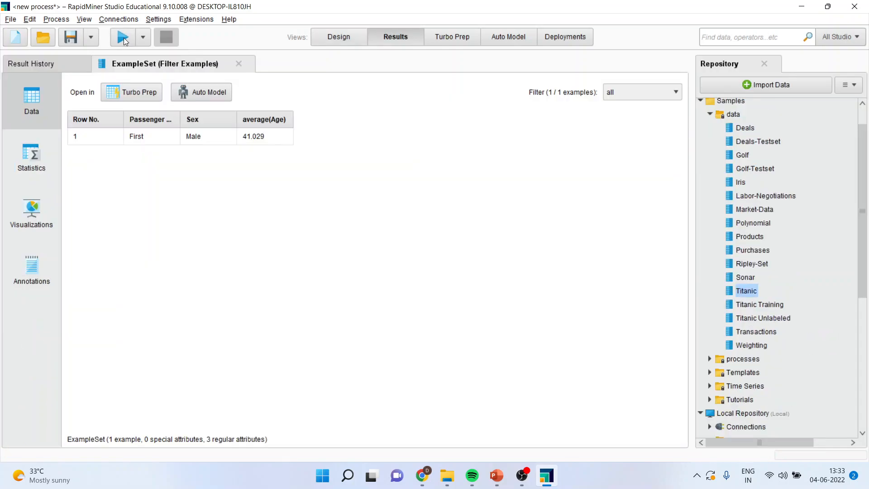
pyautogui.moveTo(144, 151)
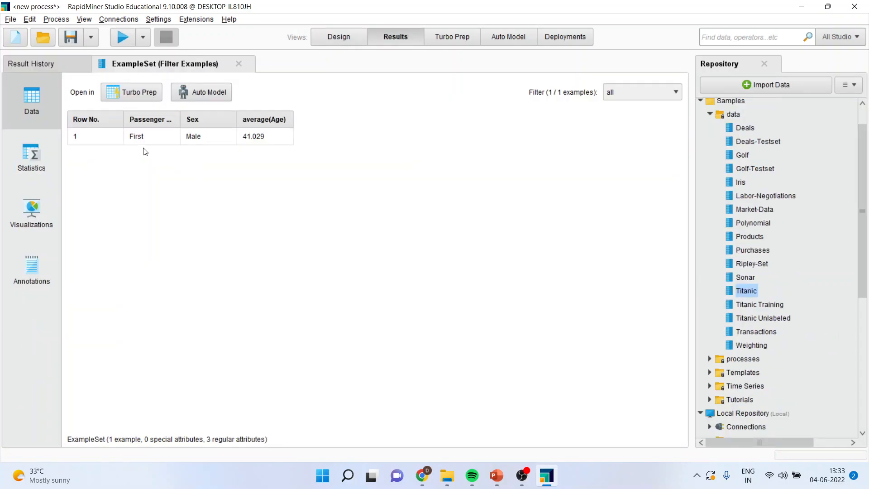
pyautogui.moveTo(185, 160)
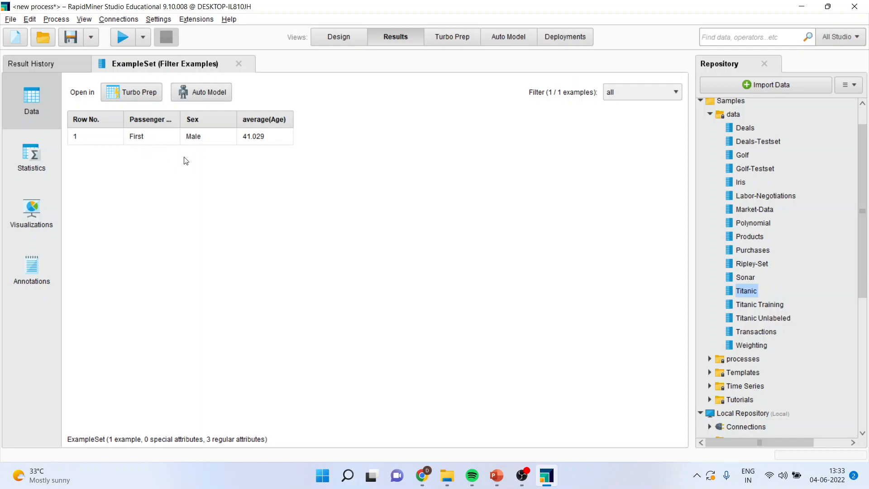
pyautogui.moveTo(291, 155)
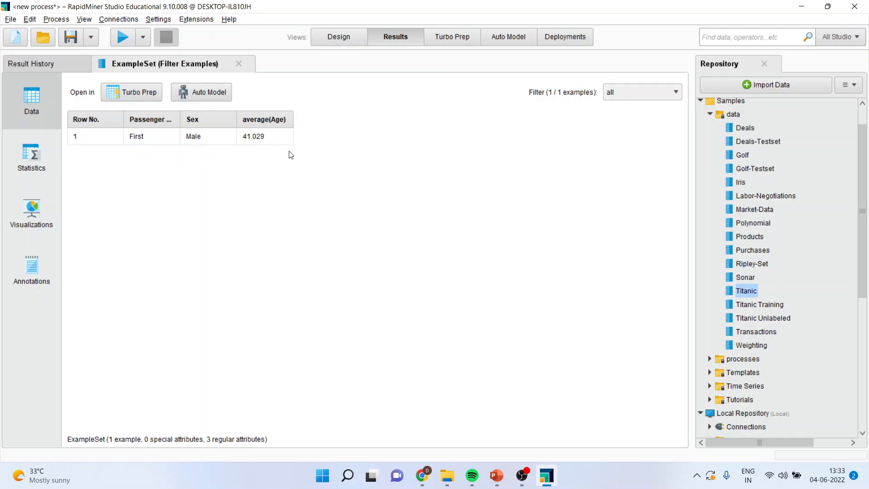
pyautogui.moveTo(338, 37)
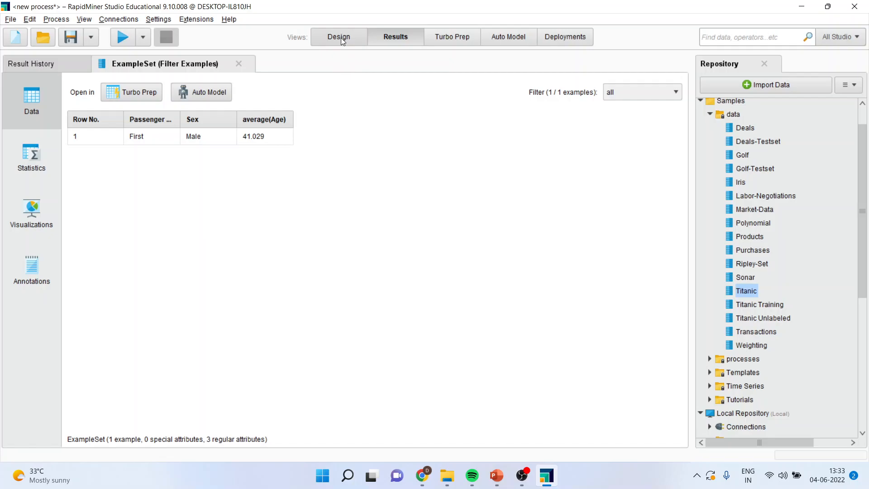
# - Invert the Filter Examples condition and run, listing the five other class-sex groups
pyautogui.click(338, 37)
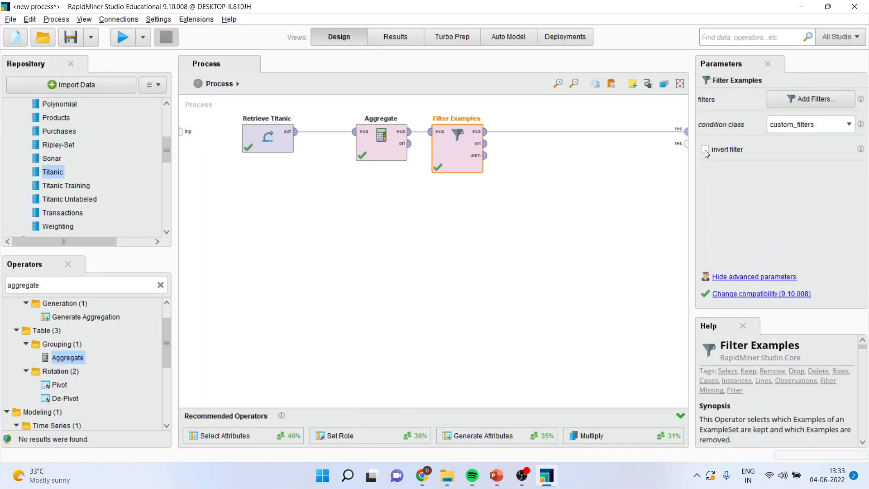
pyautogui.click(705, 149)
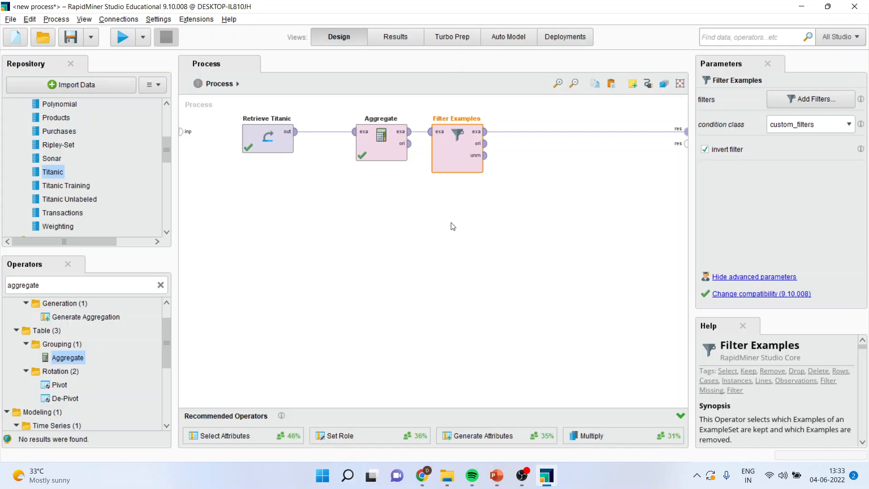
pyautogui.moveTo(535, 225)
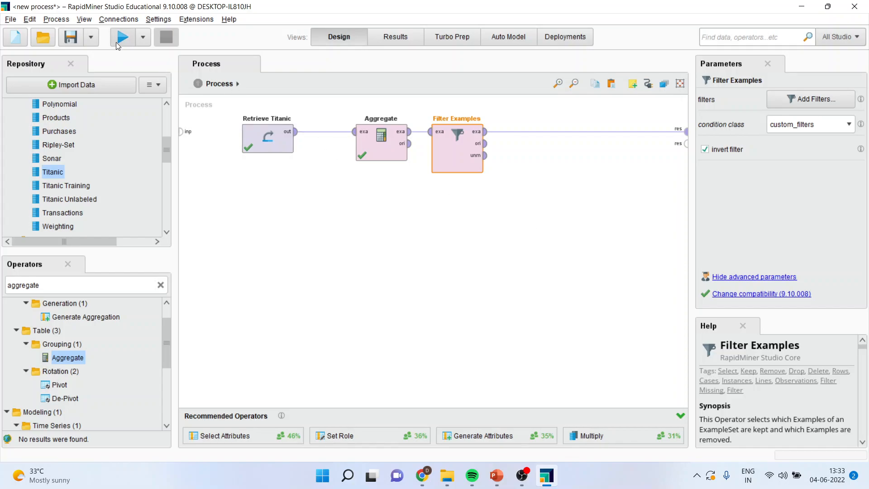
pyautogui.click(122, 36)
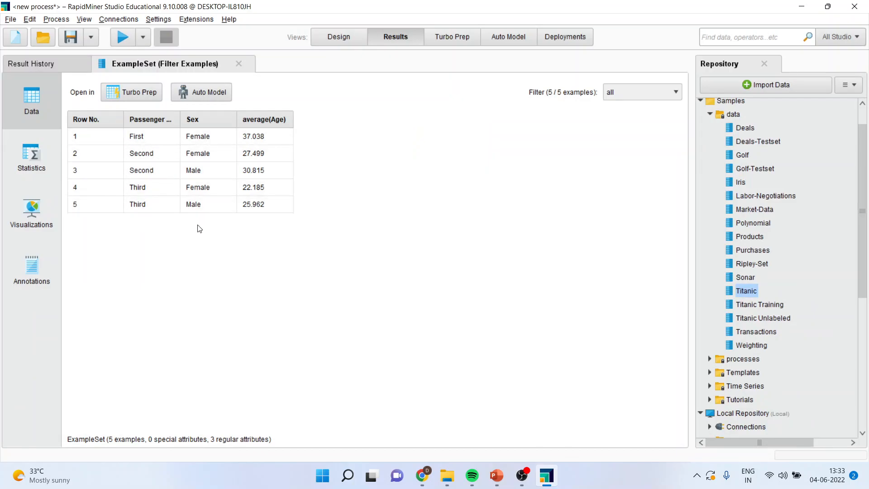
pyautogui.moveTo(339, 37)
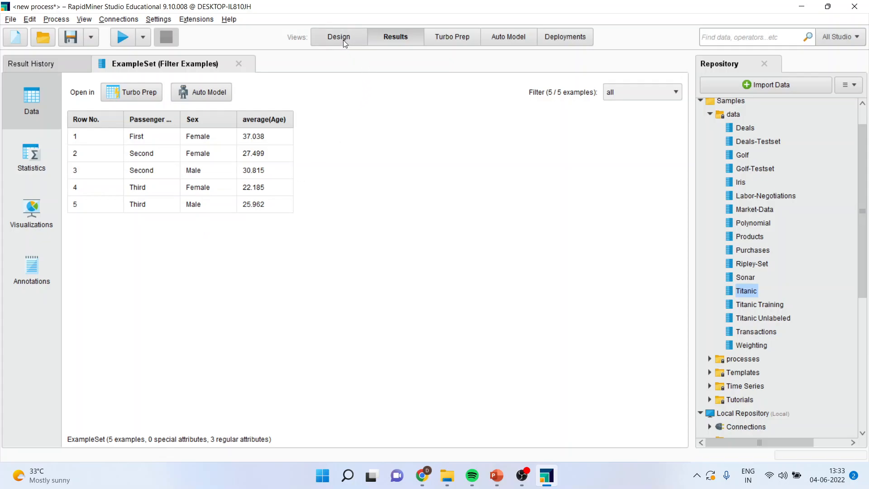
pyautogui.click(338, 37)
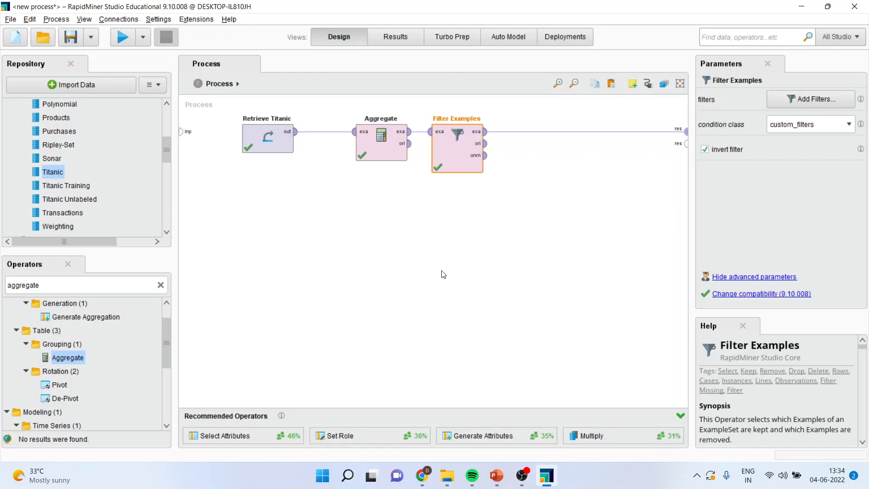
pyautogui.moveTo(437, 271)
pyautogui.write('filter')
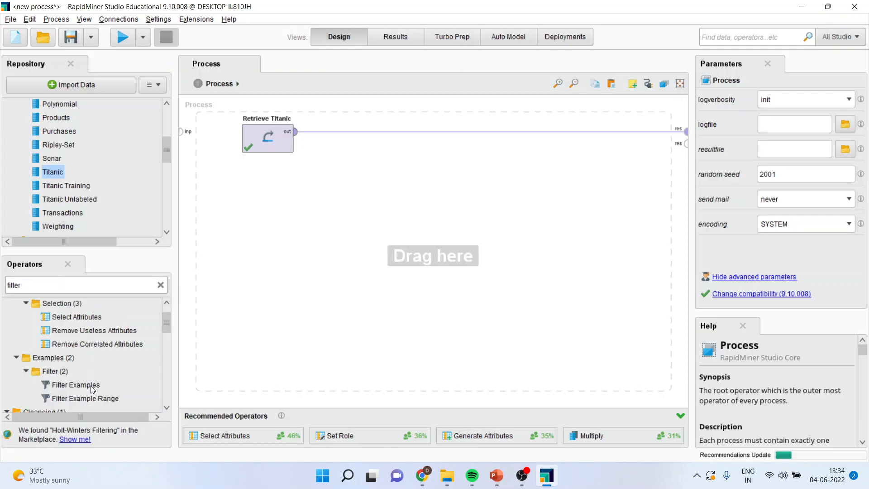
pyautogui.moveTo(98, 399)
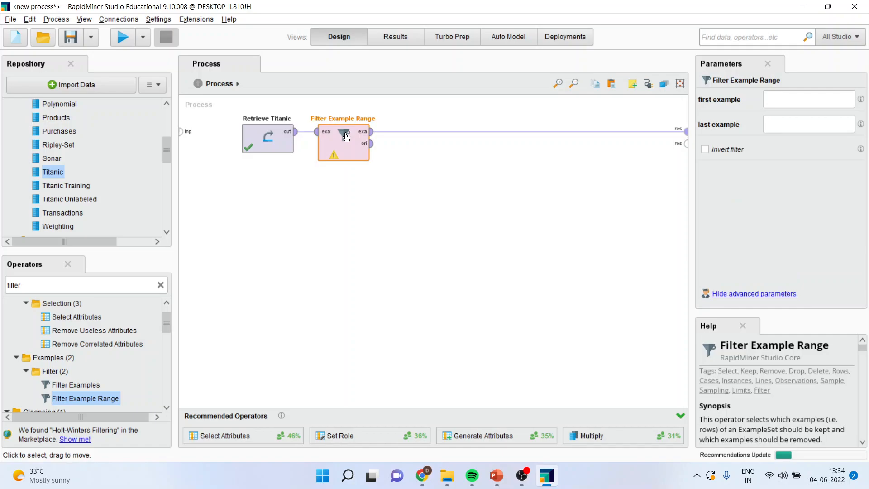
pyautogui.moveTo(433, 180)
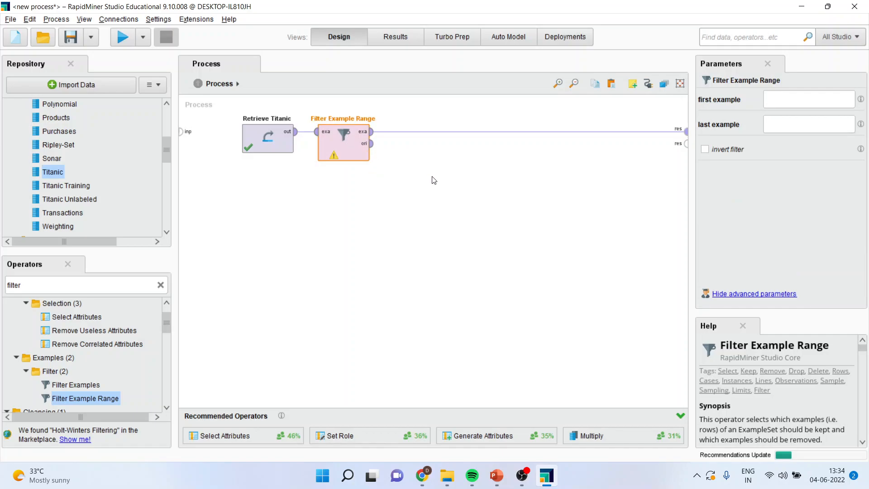
# - Set the Filter Example Range to examples 1 through 10 and run to list those passengers
pyautogui.click(808, 99)
pyautogui.write('1')
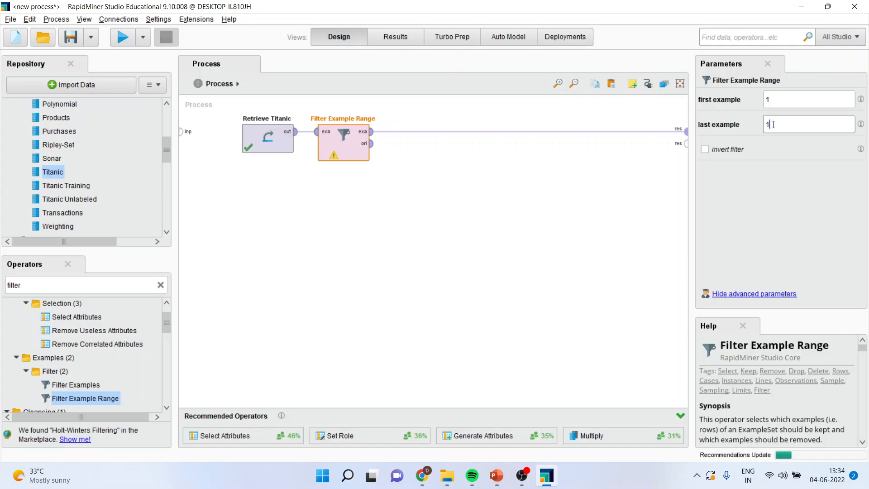
pyautogui.write('0')
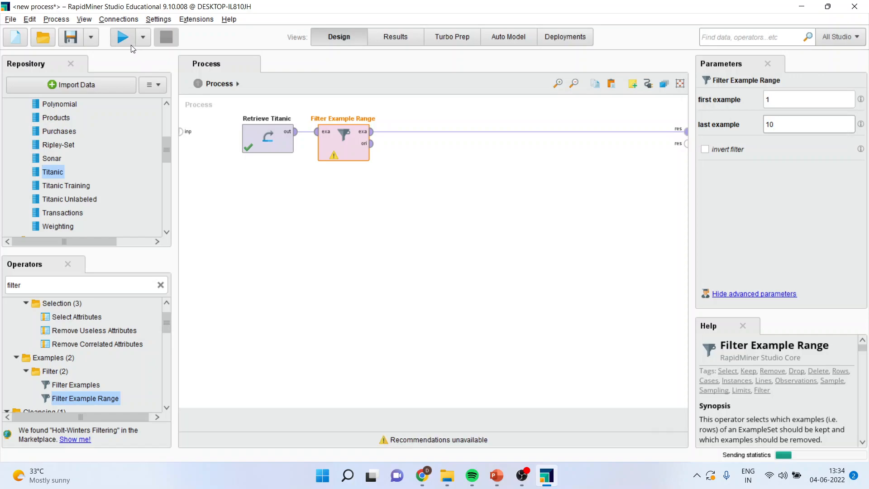
pyautogui.click(121, 36)
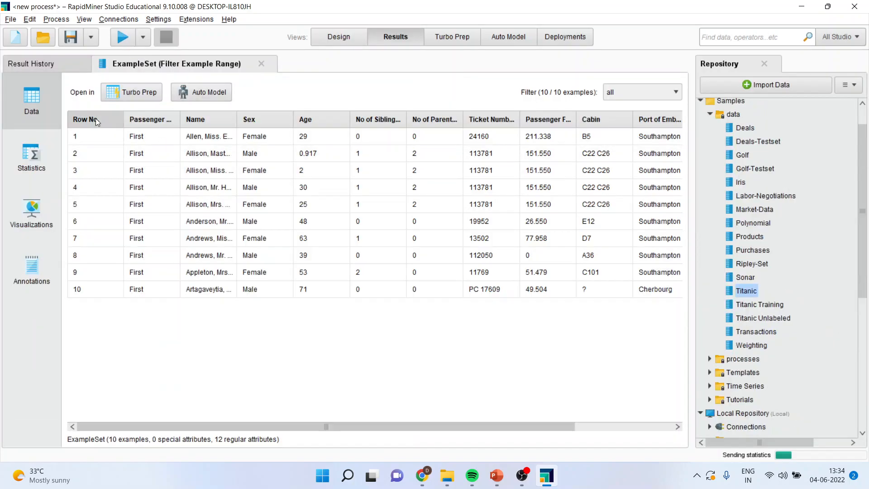
pyautogui.moveTo(107, 312)
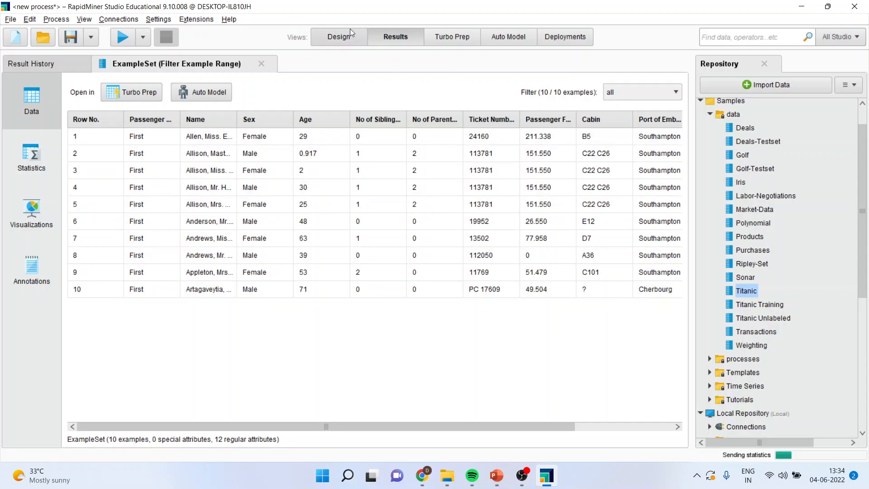
# - Invert the example range filter and run, keeping 1,299 Titanic examples
pyautogui.click(339, 36)
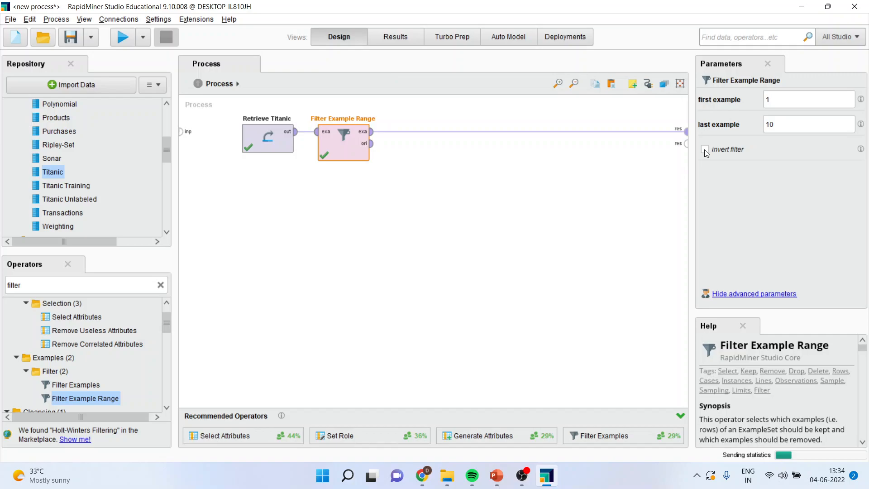
pyautogui.click(705, 149)
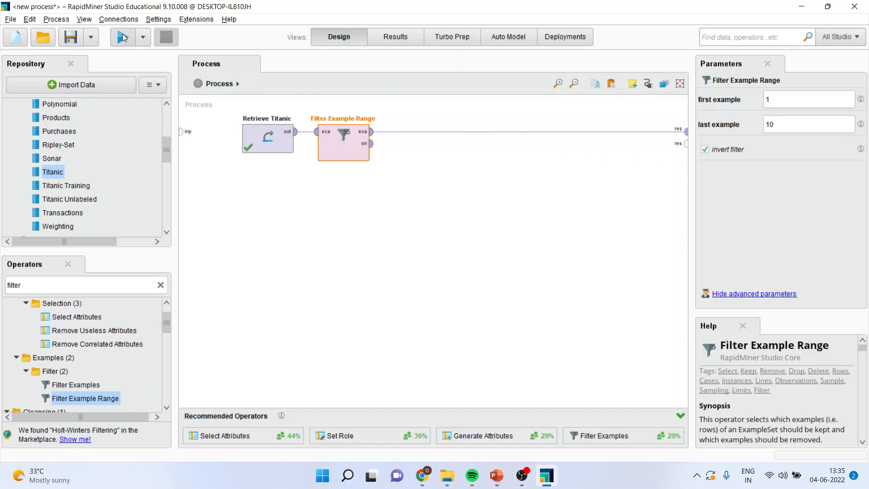
pyautogui.click(121, 37)
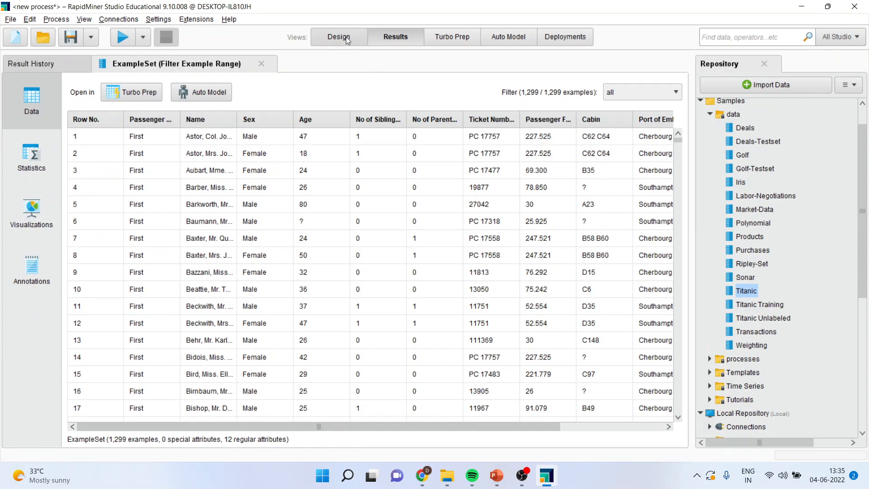
pyautogui.click(339, 37)
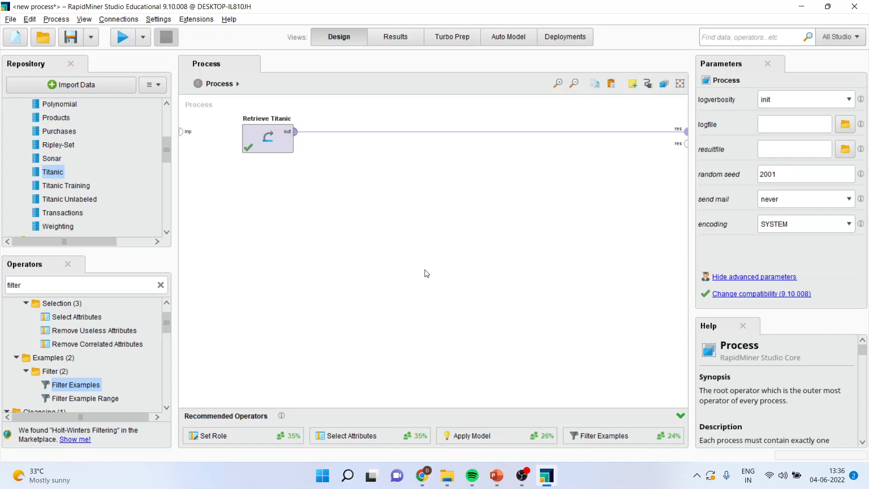
pyautogui.moveTo(386, 155)
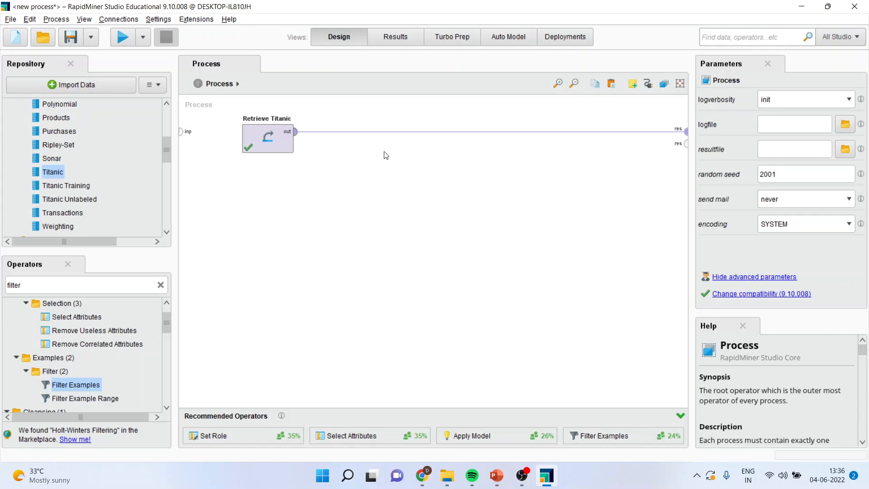
pyautogui.moveTo(381, 158)
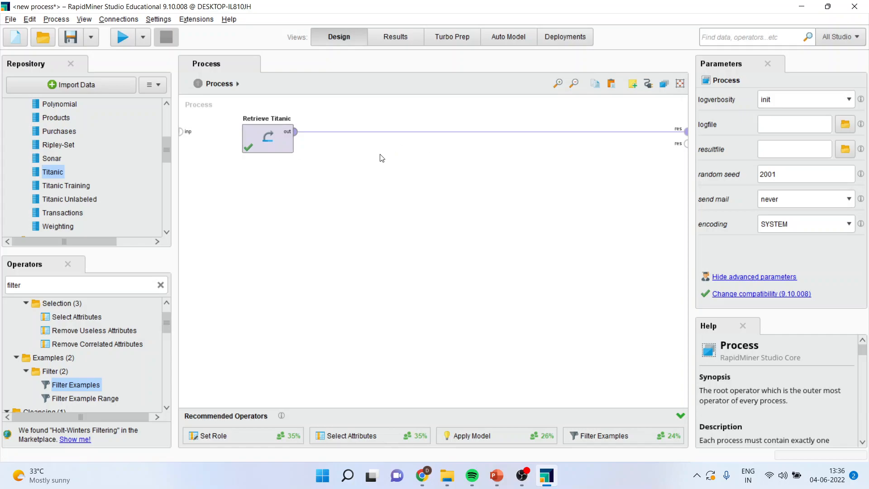
pyautogui.moveTo(687, 131)
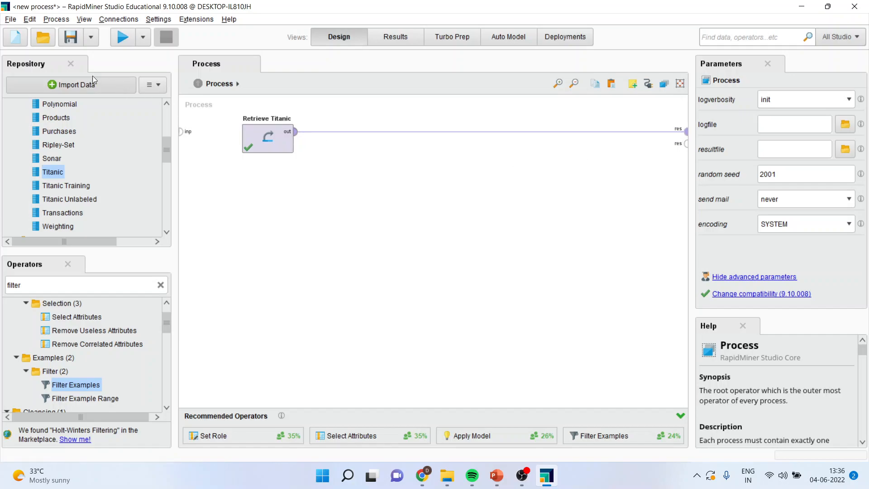
# - Run the Retrieve-only process and check statistics: Age has 263 missing of 1,309
pyautogui.click(121, 37)
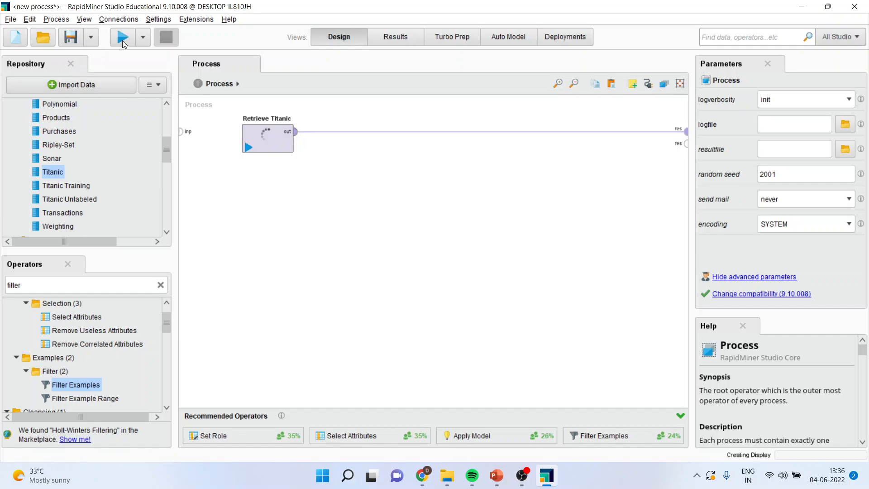
pyautogui.click(121, 36)
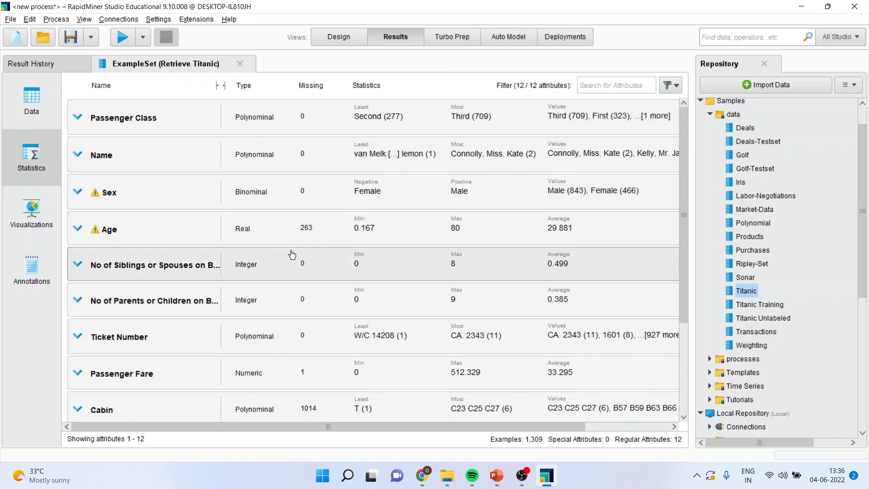
pyautogui.moveTo(326, 238)
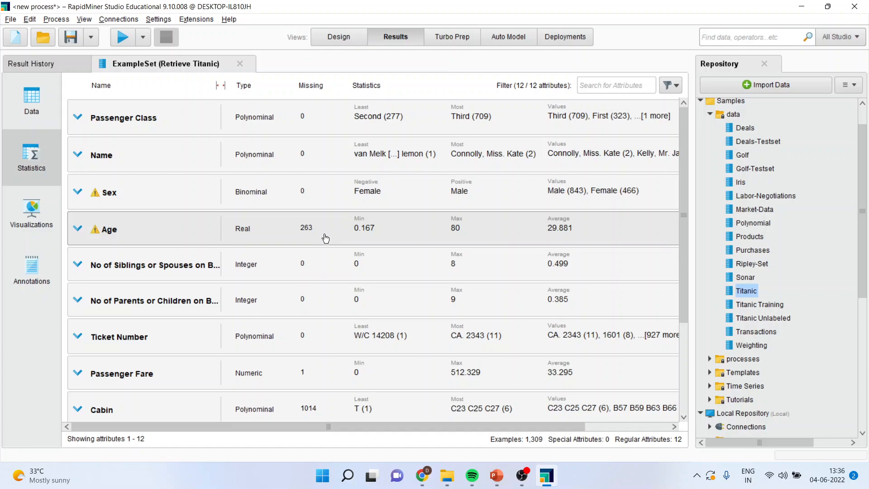
pyautogui.moveTo(329, 400)
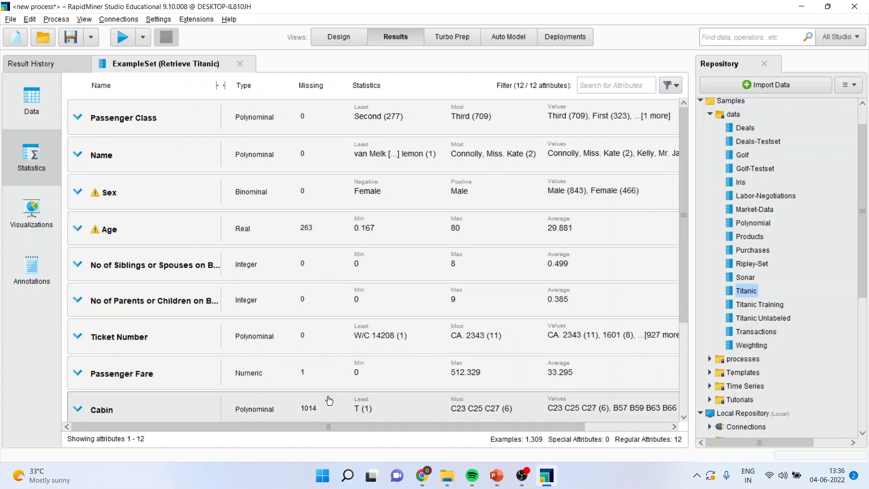
pyautogui.scroll(-3)
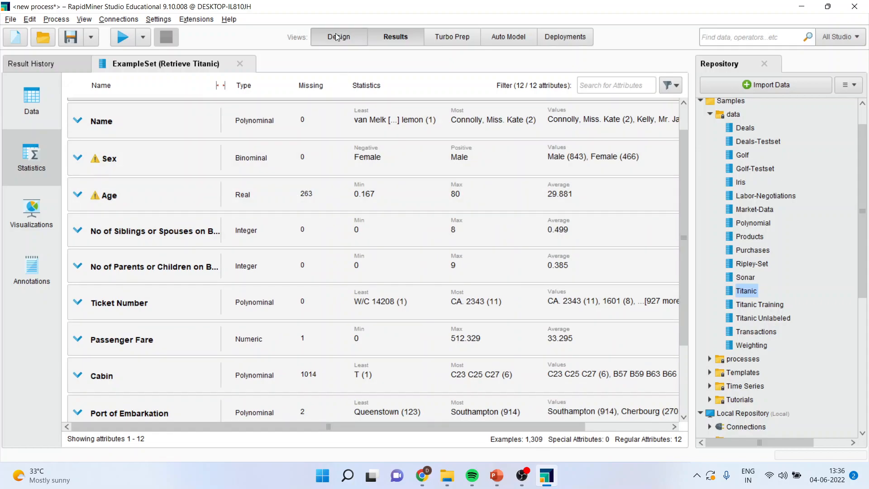
pyautogui.click(339, 37)
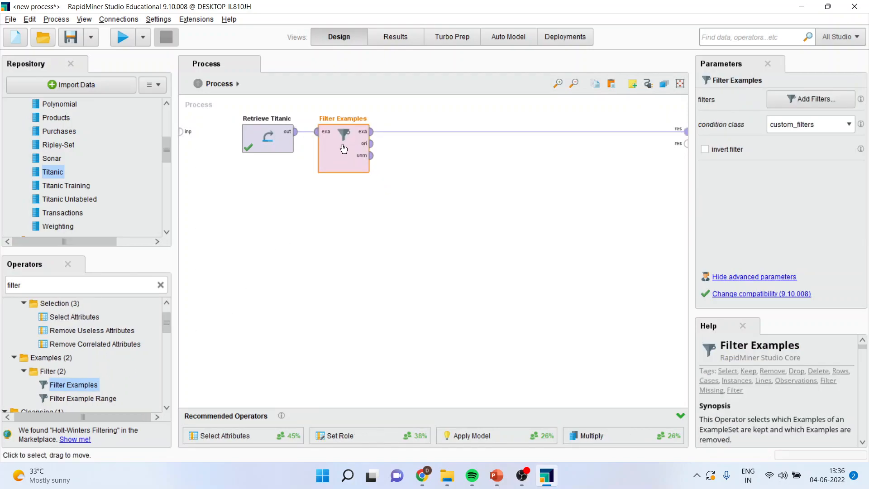
# - Add the filter condition 'Age is not missing' to Filter Examples
pyautogui.click(810, 99)
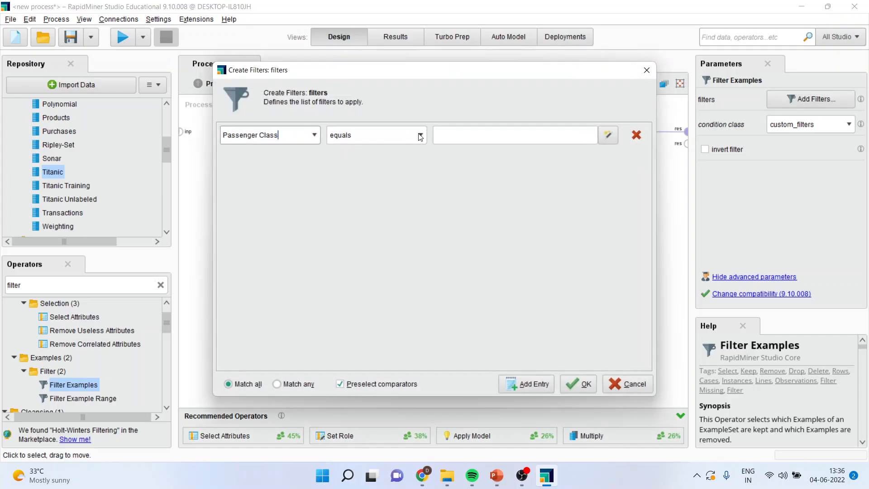
pyautogui.click(420, 135)
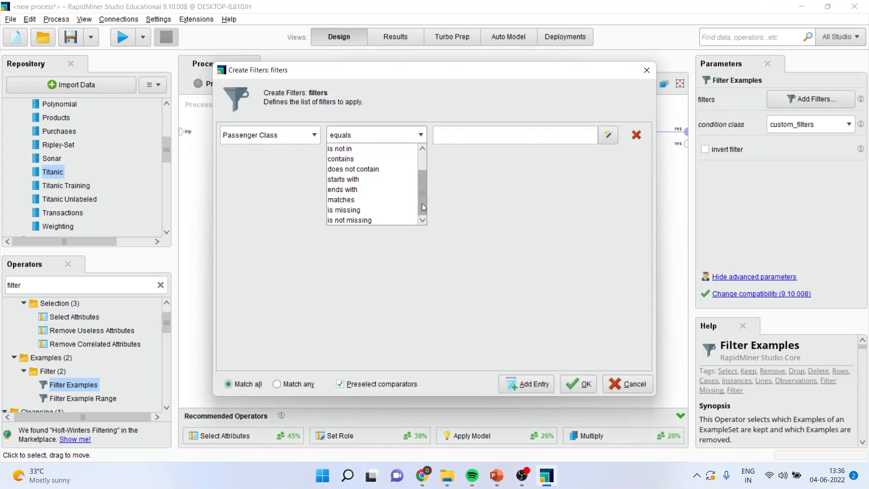
pyautogui.click(349, 220)
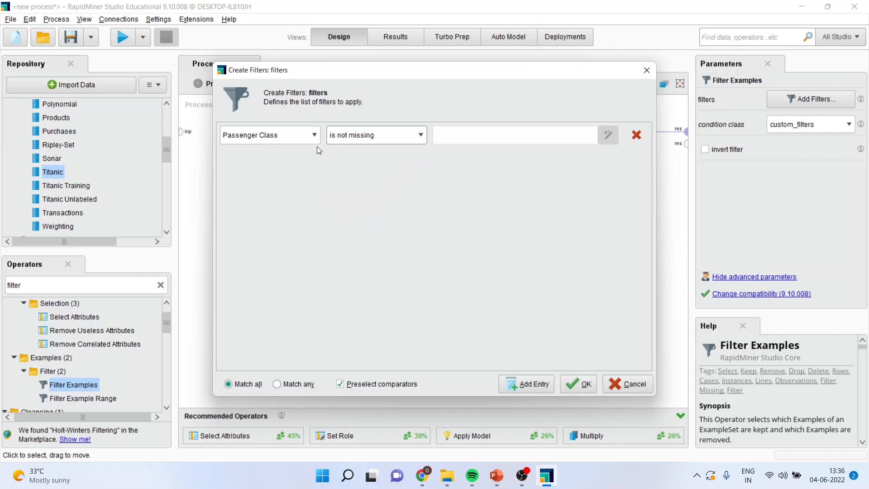
pyautogui.click(313, 135)
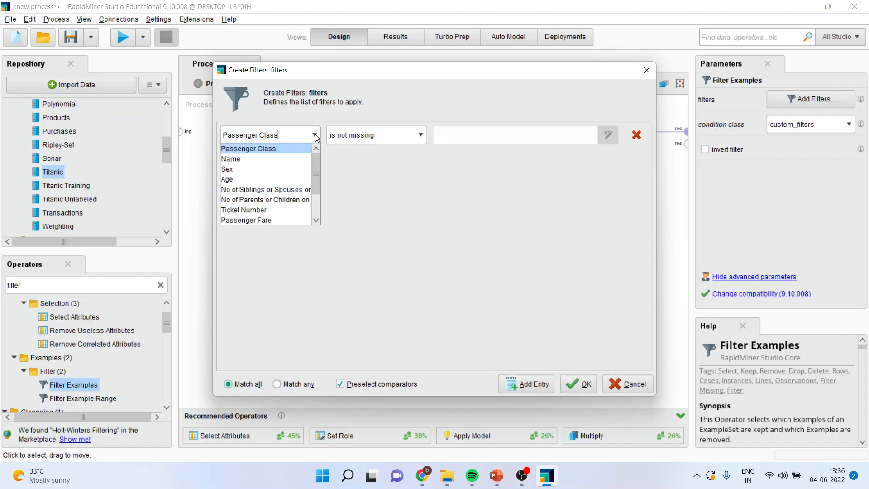
pyautogui.moveTo(267, 179)
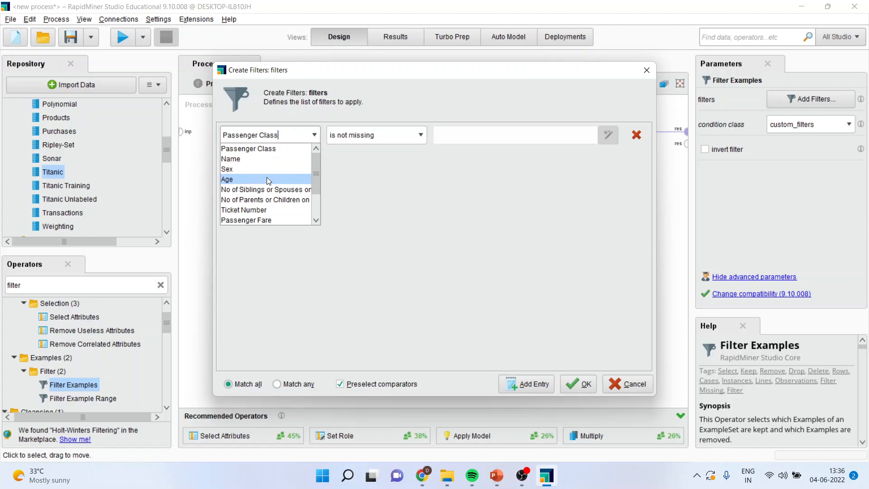
pyautogui.click(227, 180)
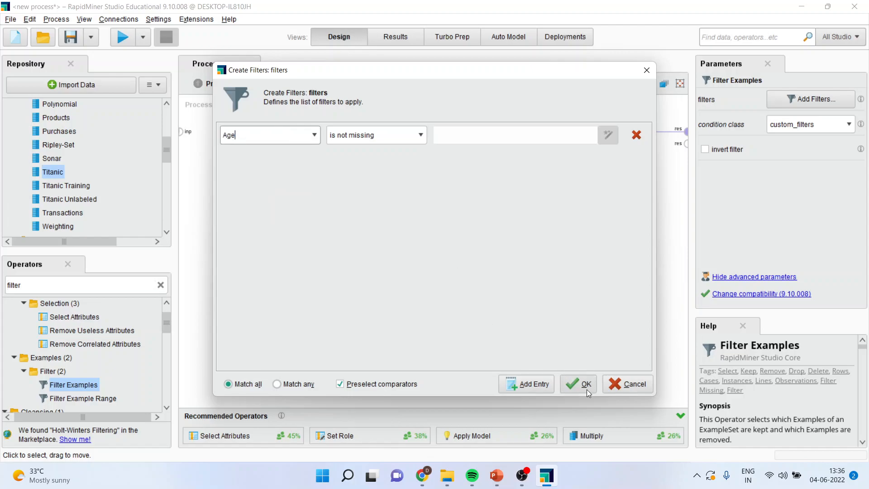
pyautogui.click(578, 383)
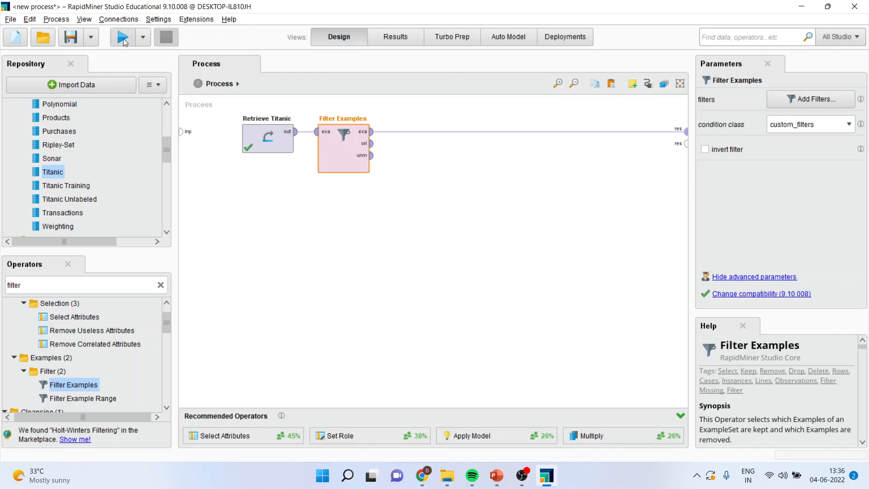
# - Run the Age-filtered process and confirm 1,046 examples with 0 missing ages
pyautogui.click(121, 37)
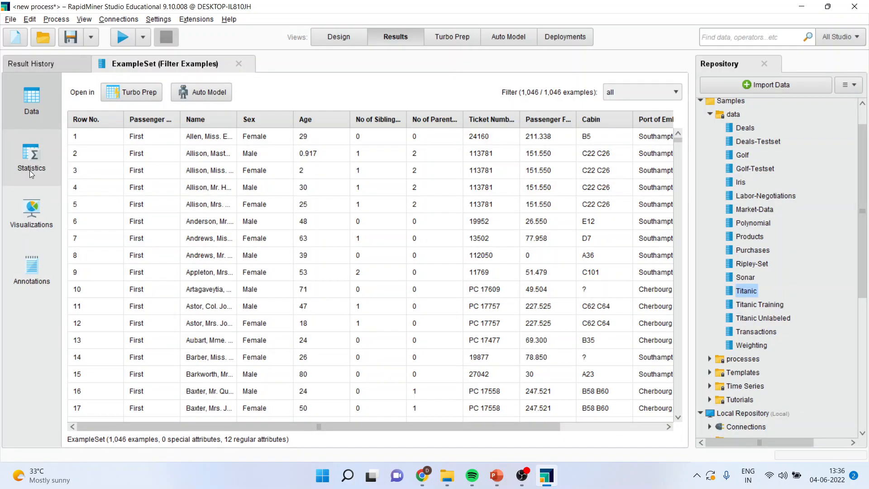
pyautogui.click(32, 158)
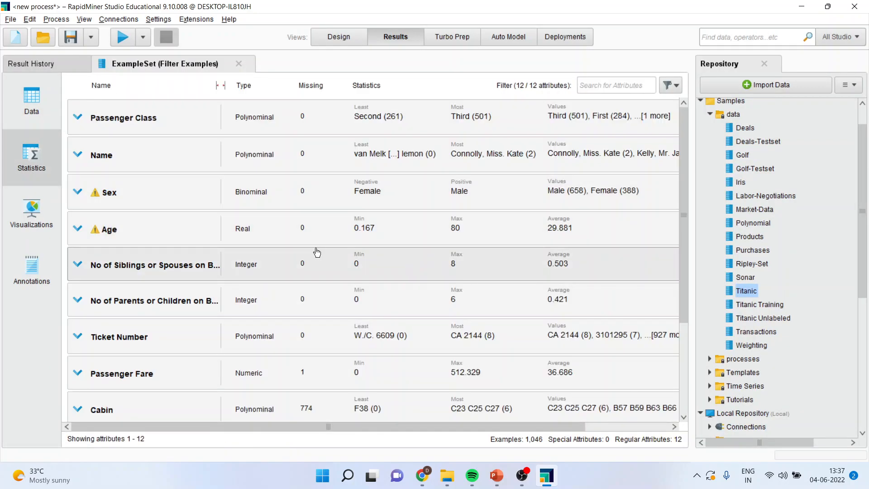
pyautogui.moveTo(312, 228)
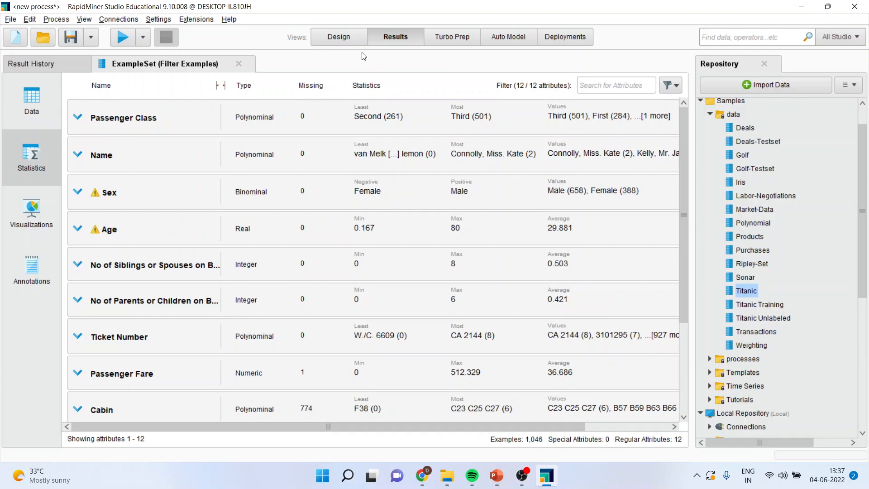
pyautogui.click(338, 37)
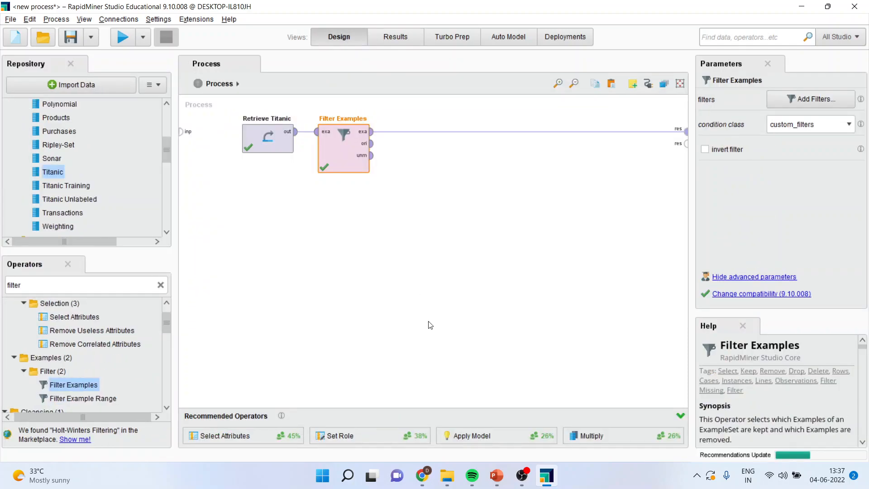